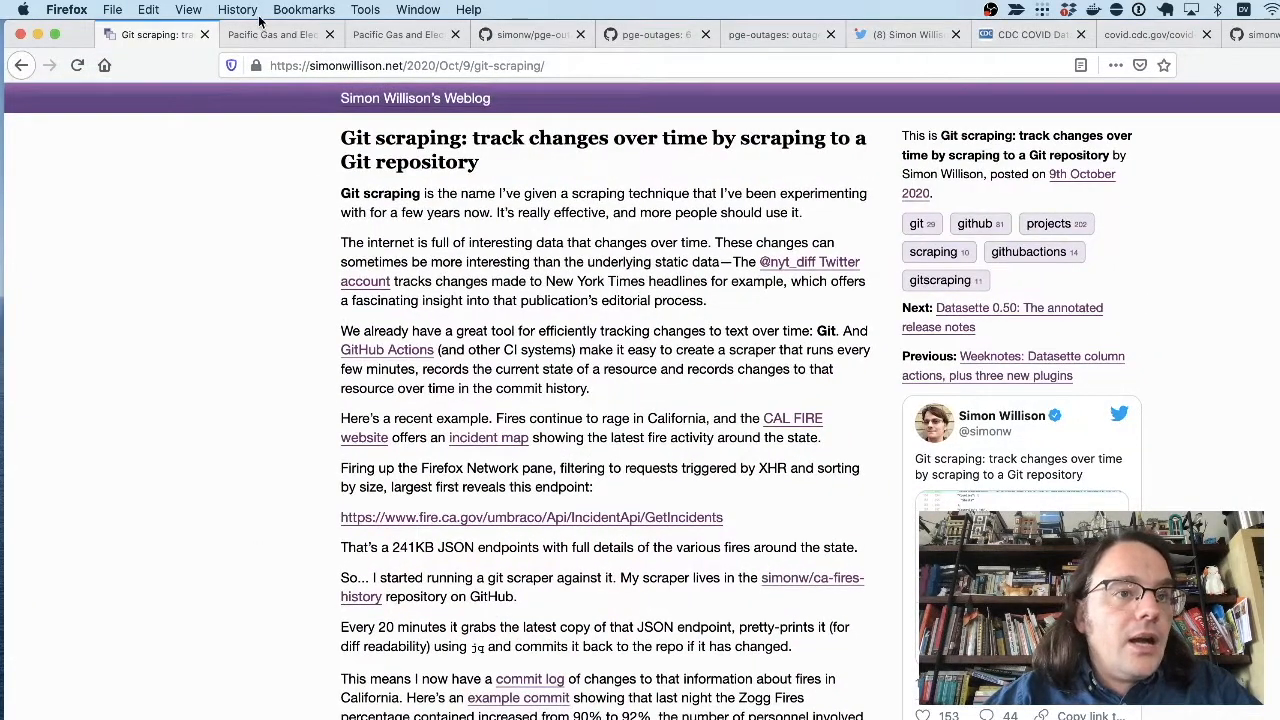
Switch to the PG&E 'View or report outages' tab and scroll down to the outage map
left_click(270, 34)
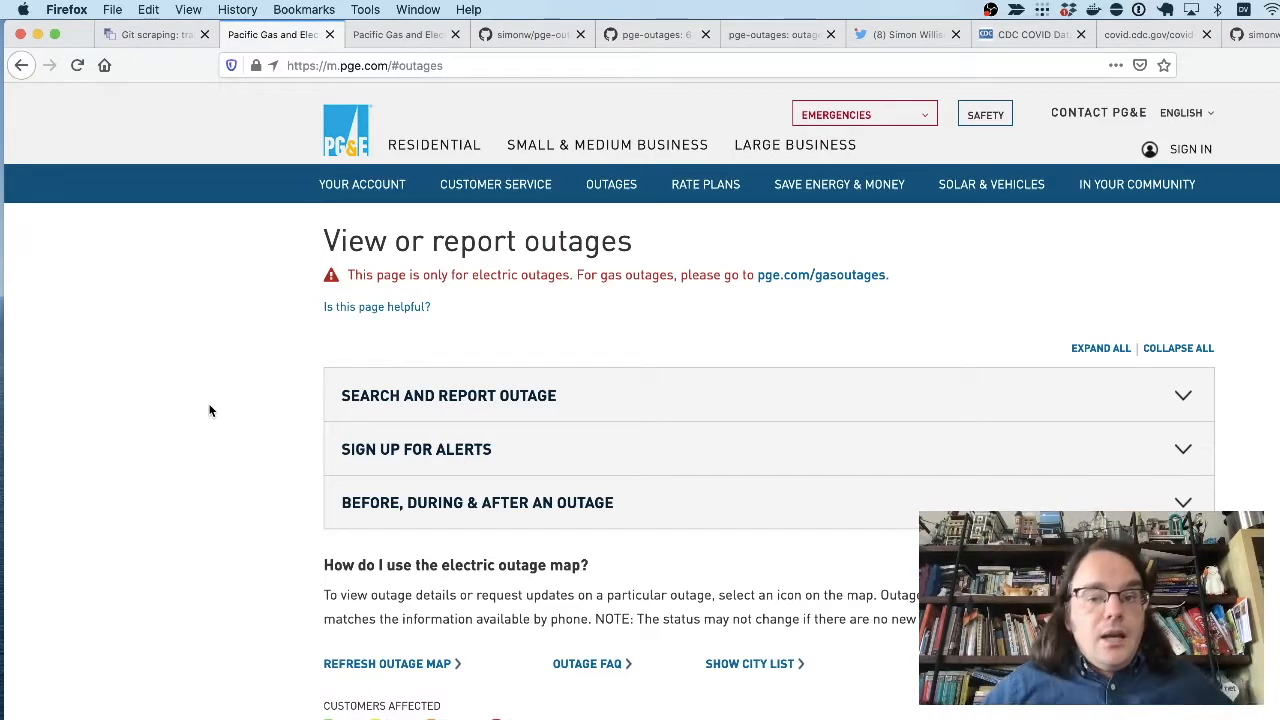
scroll("down", 3)
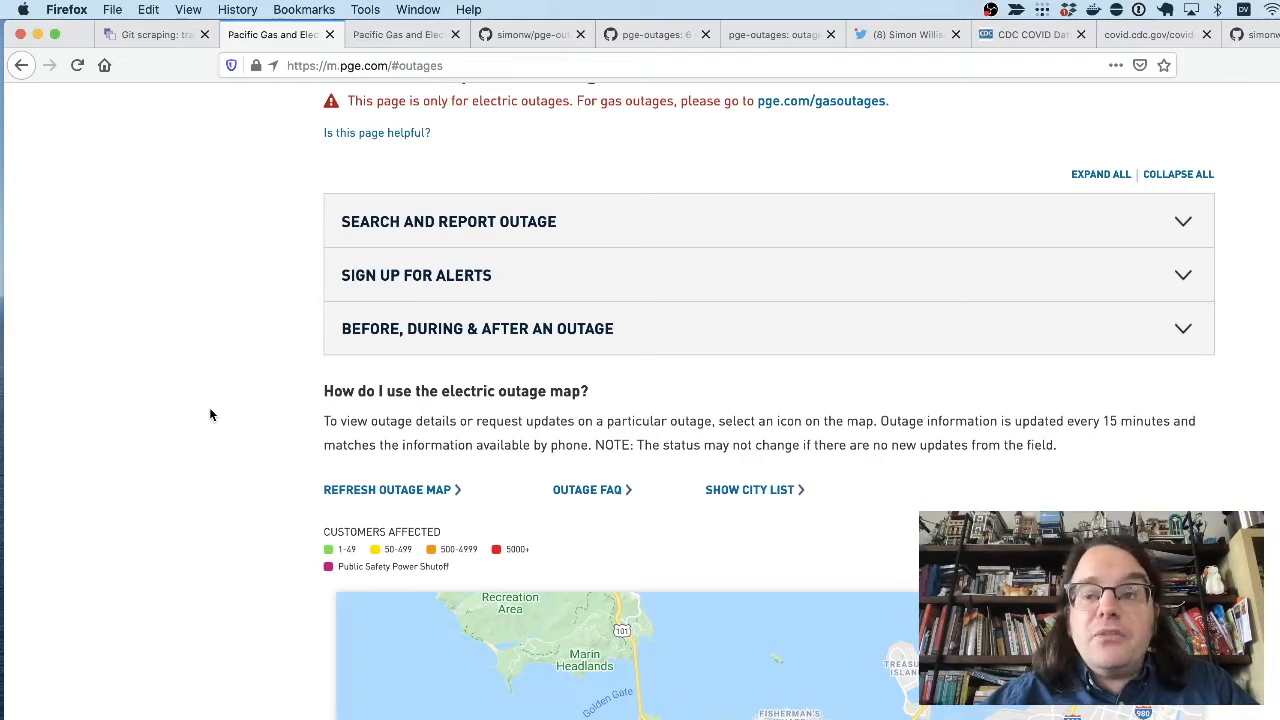
scroll("down", 3)
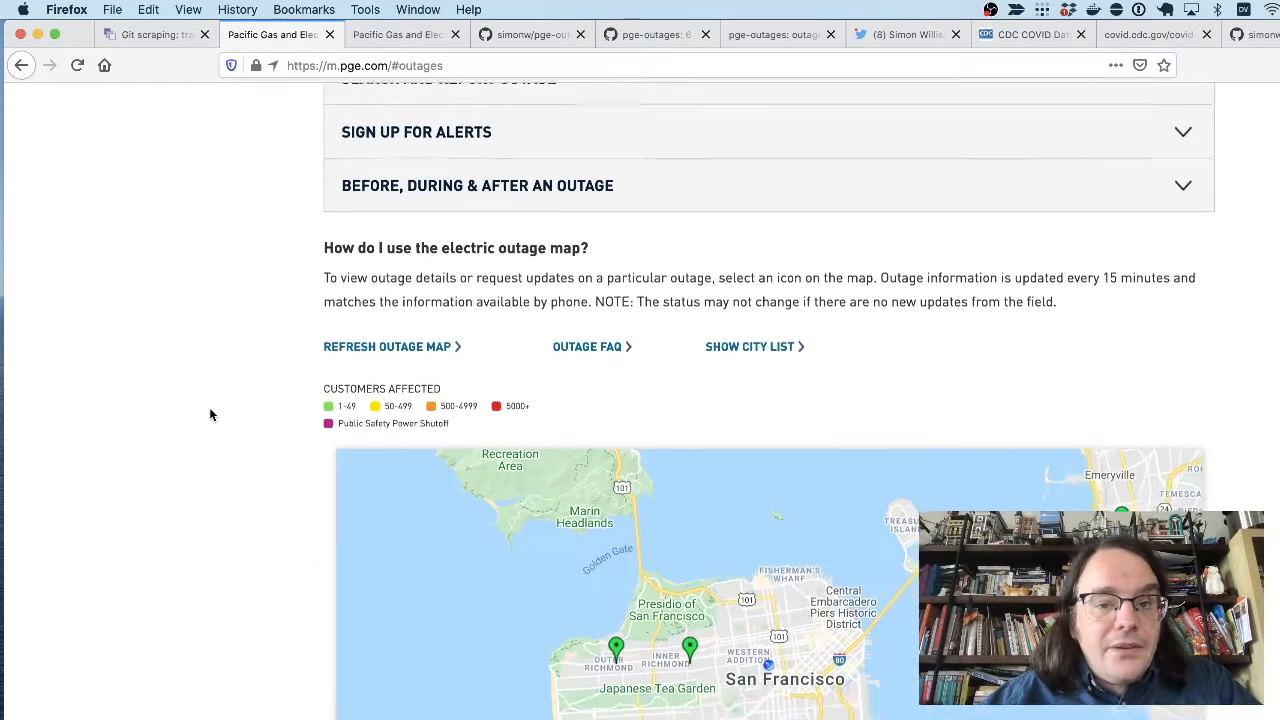
scroll("down", 3)
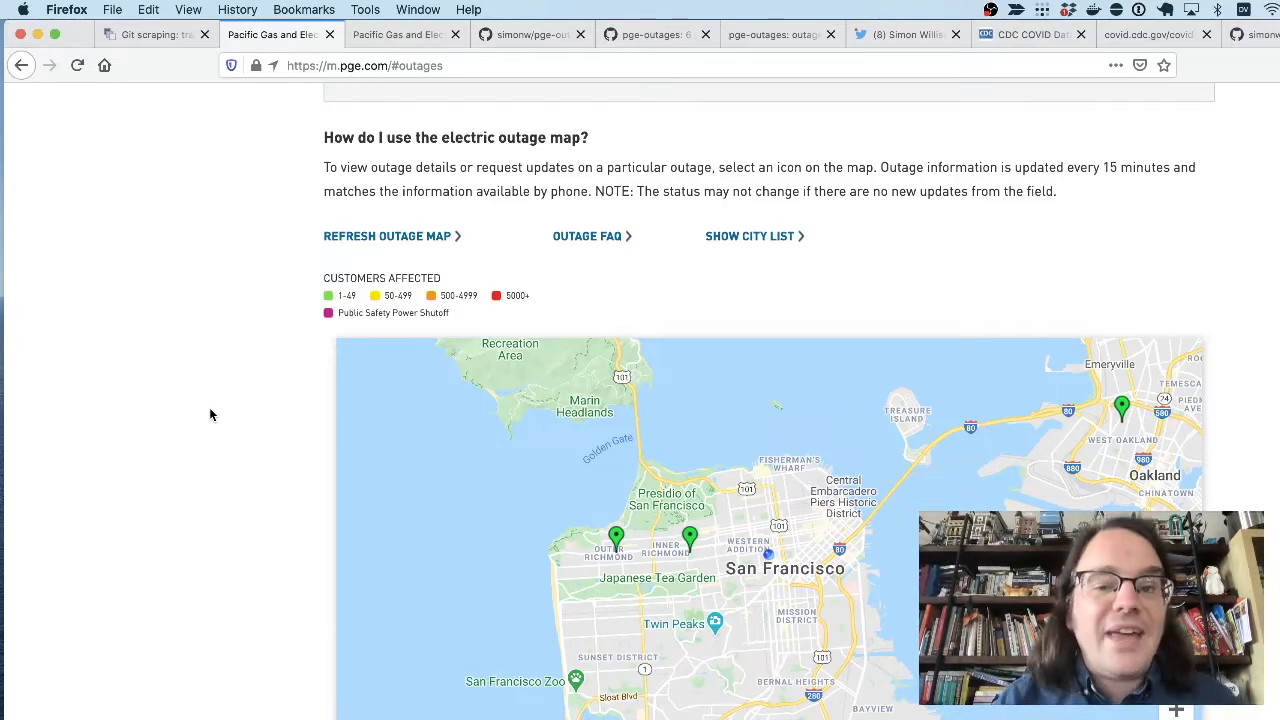
scroll("down", 3)
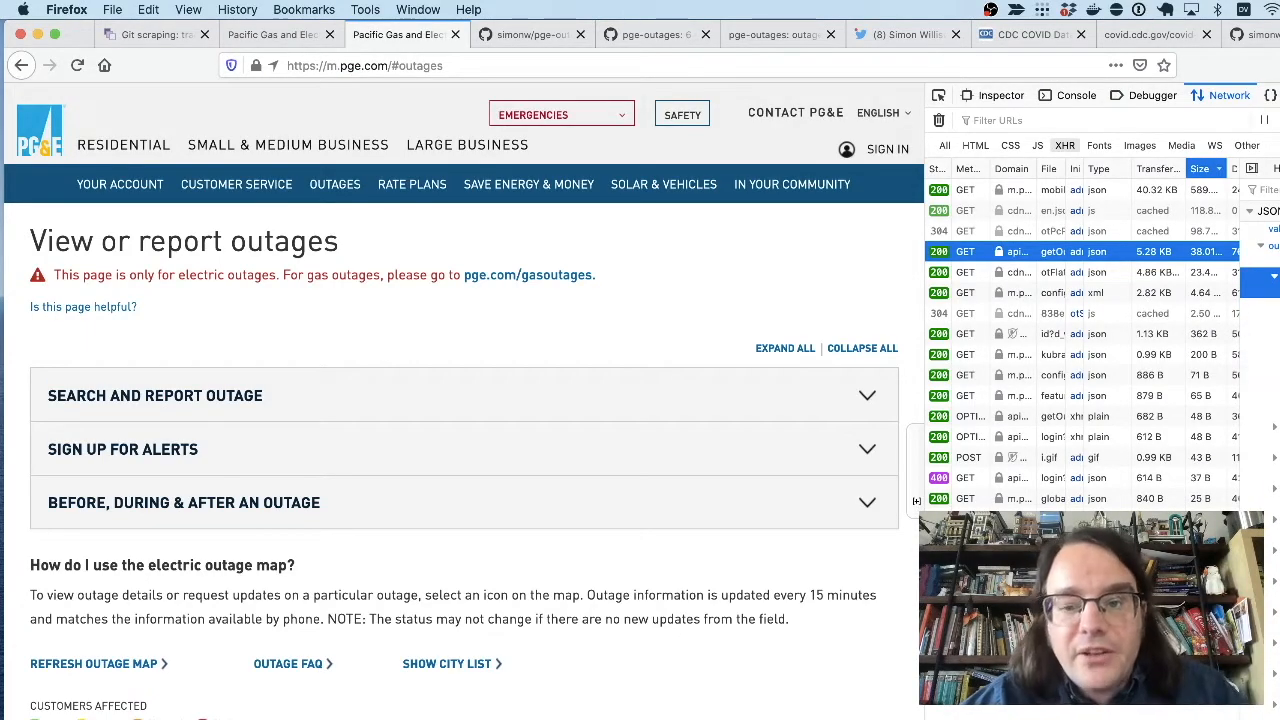
Switch to the tab with the outages JSON request details
left_click(530, 34)
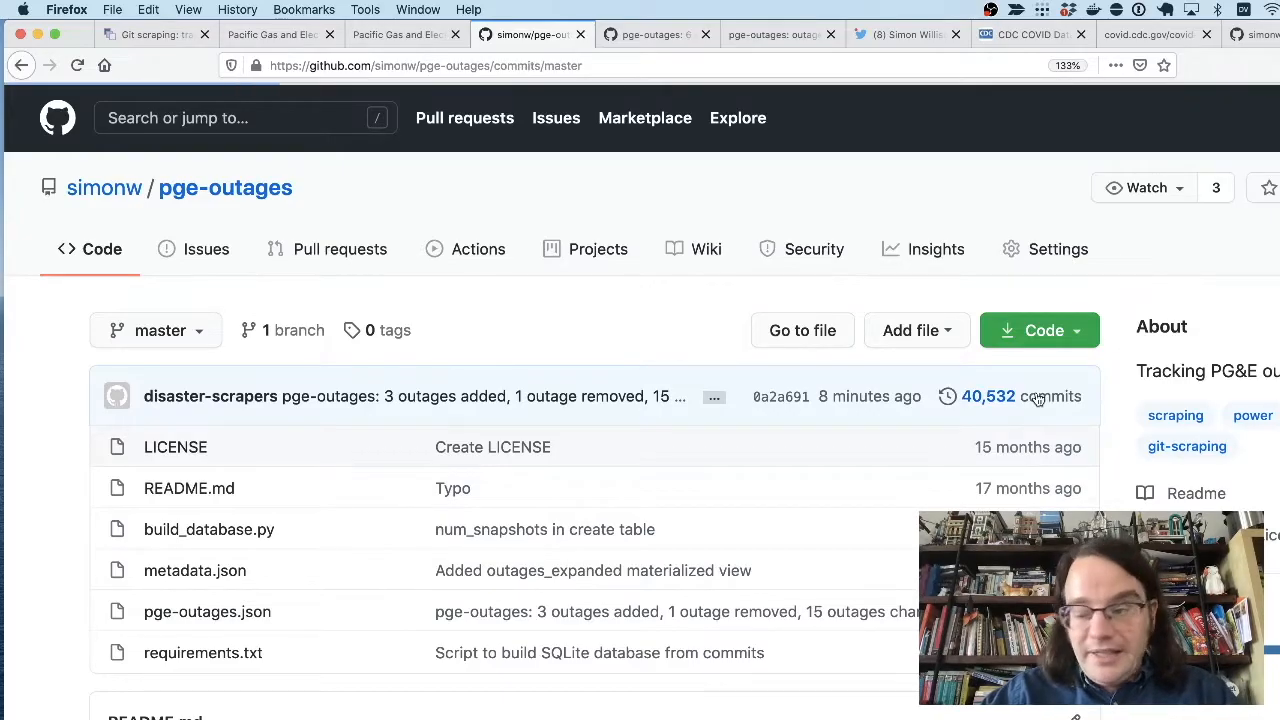
Open pge-outages commit history and view the top commit (3 added, 1 removed, 15 changed)
left_click(1000, 396)
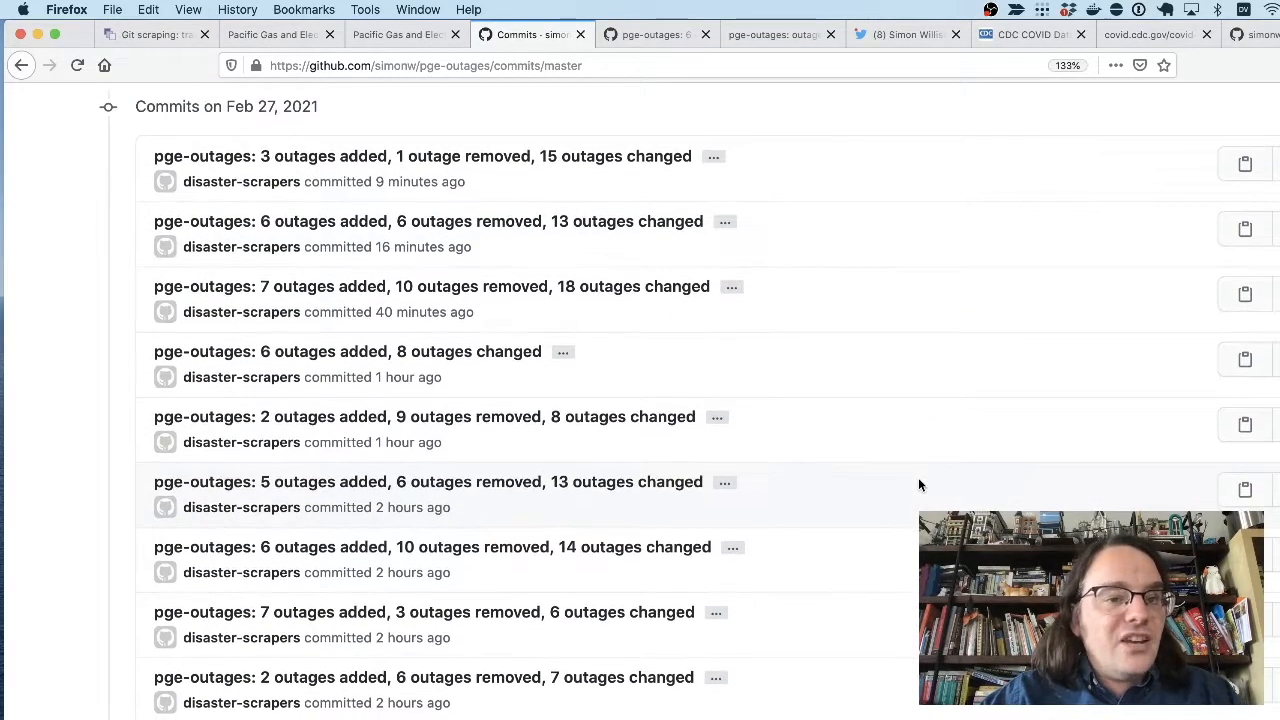
left_click(421, 156)
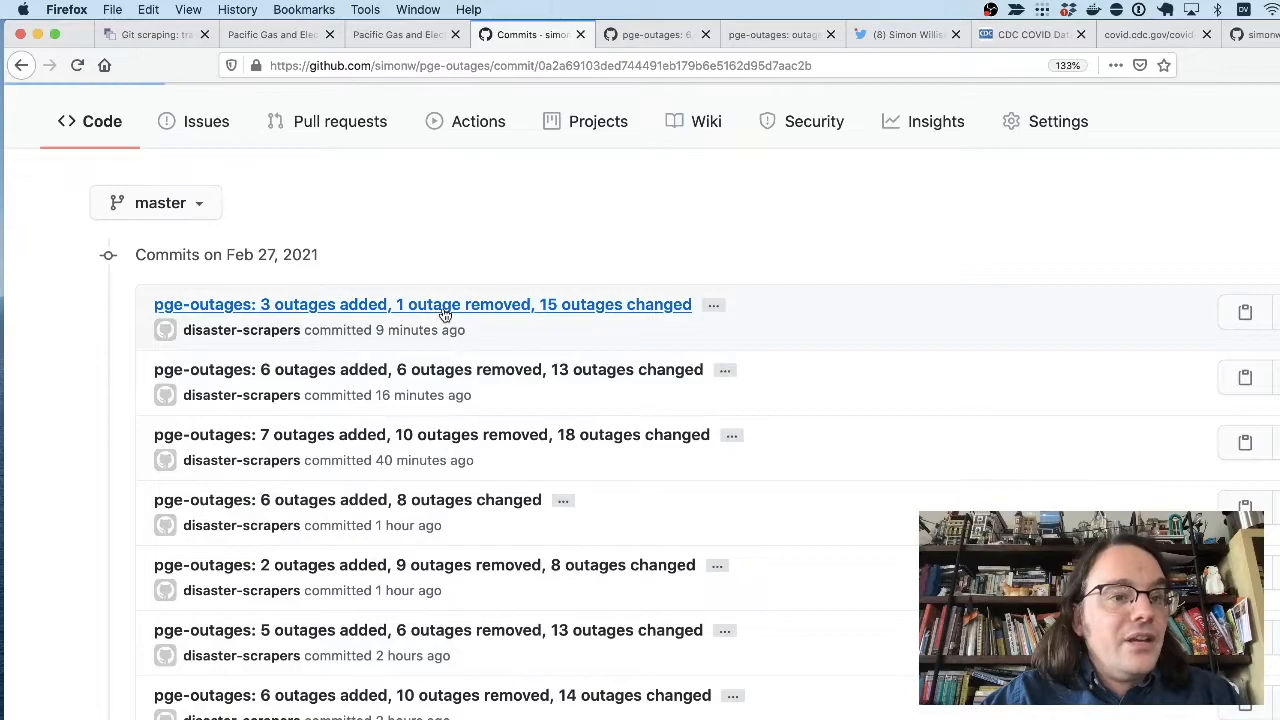
left_click(422, 304)
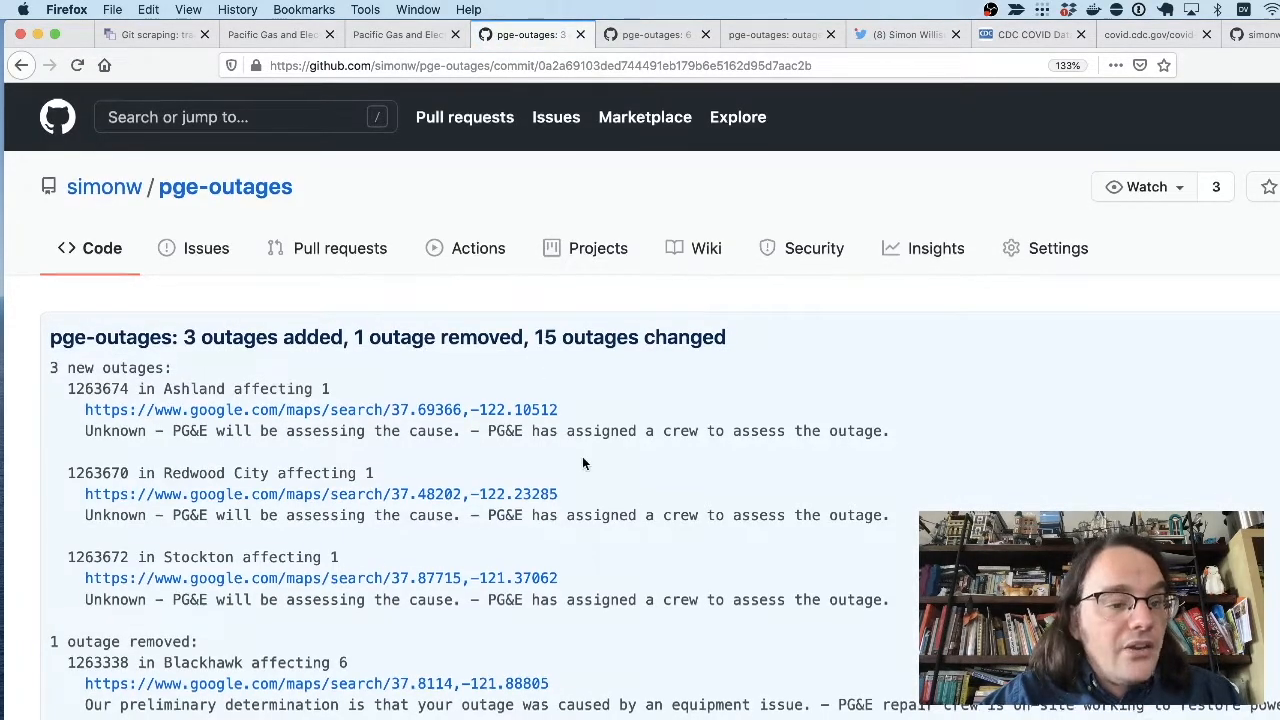
scroll("down", 3)
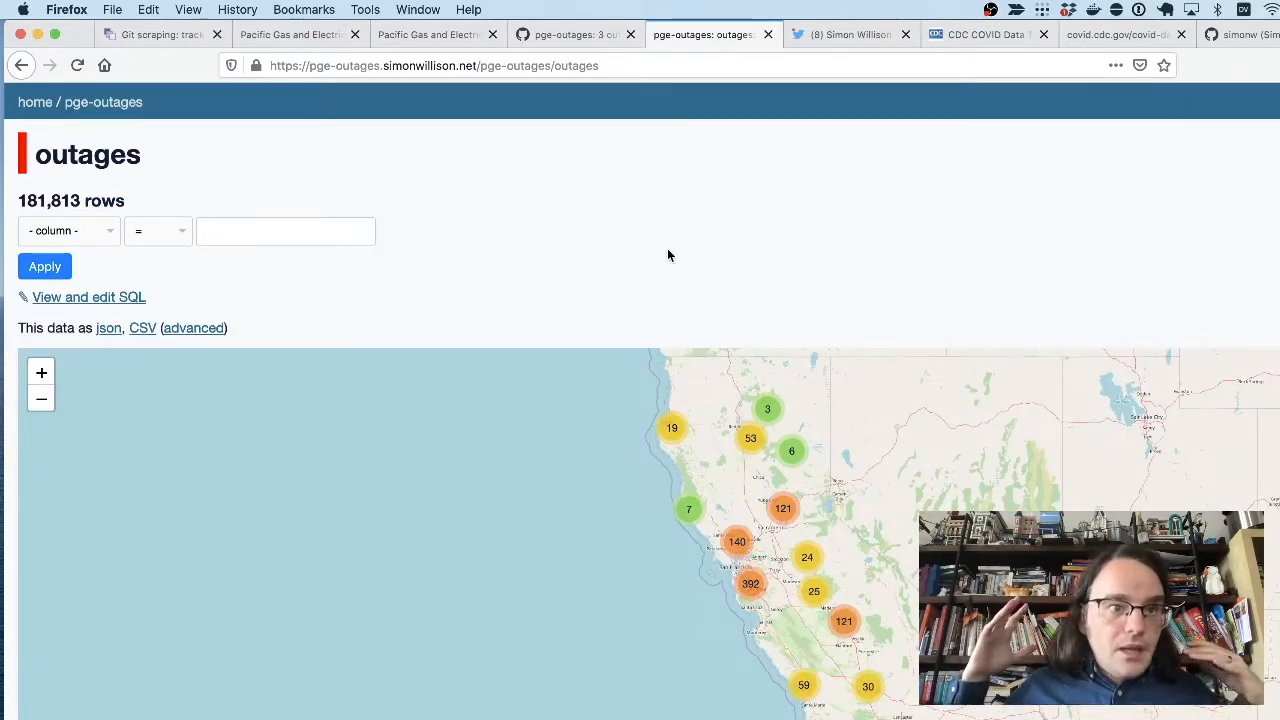
mouse_move(733, 276)
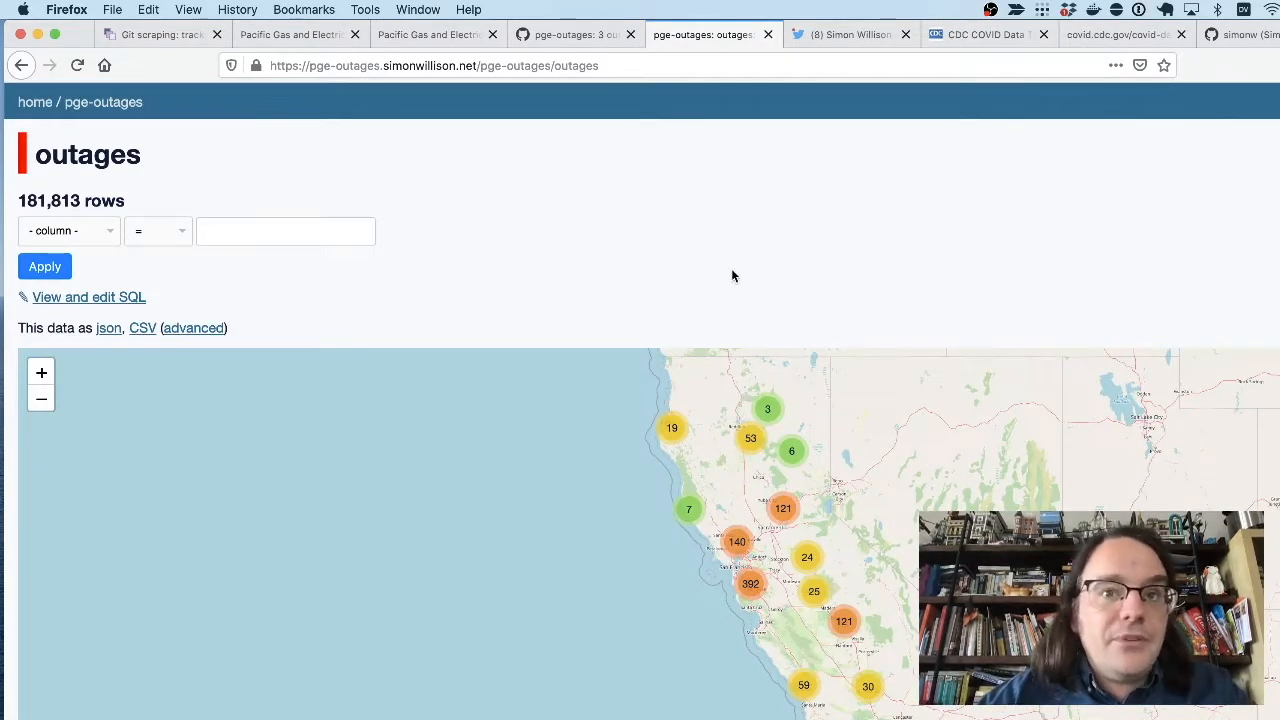
Switch to the Twitter tab and play the PG&E outage animation video
left_click(850, 34)
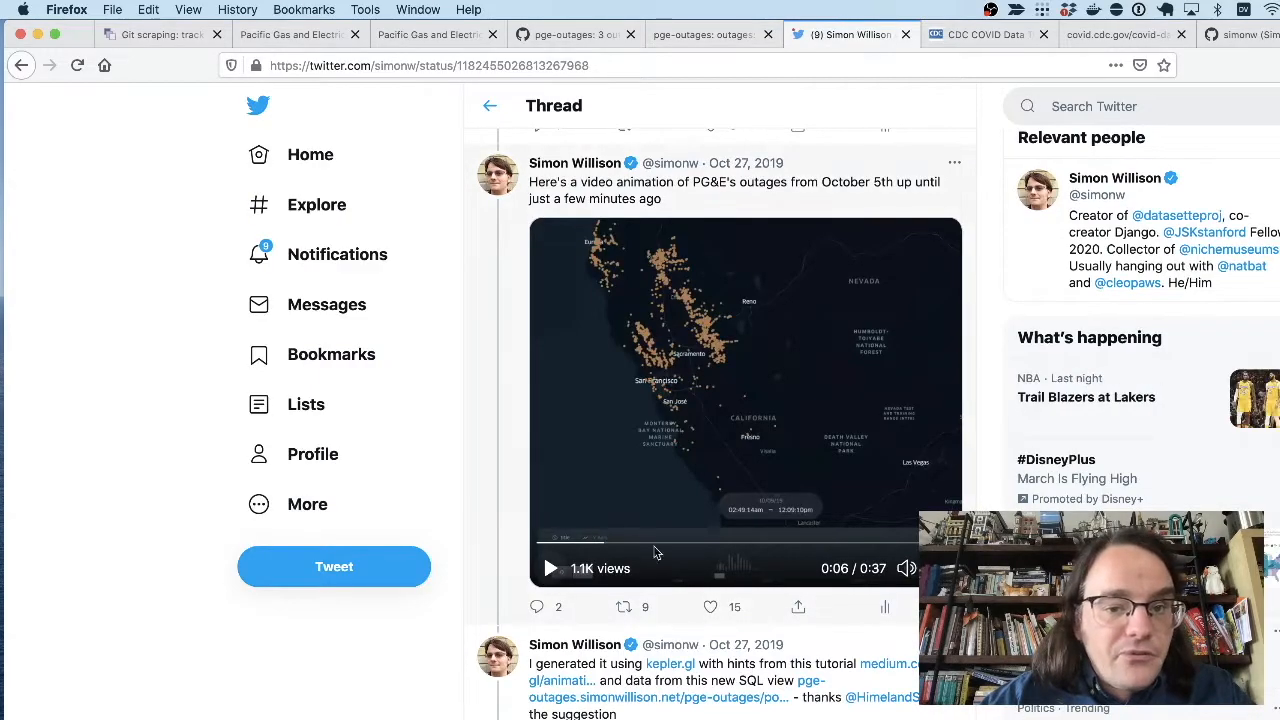
left_click(884, 568)
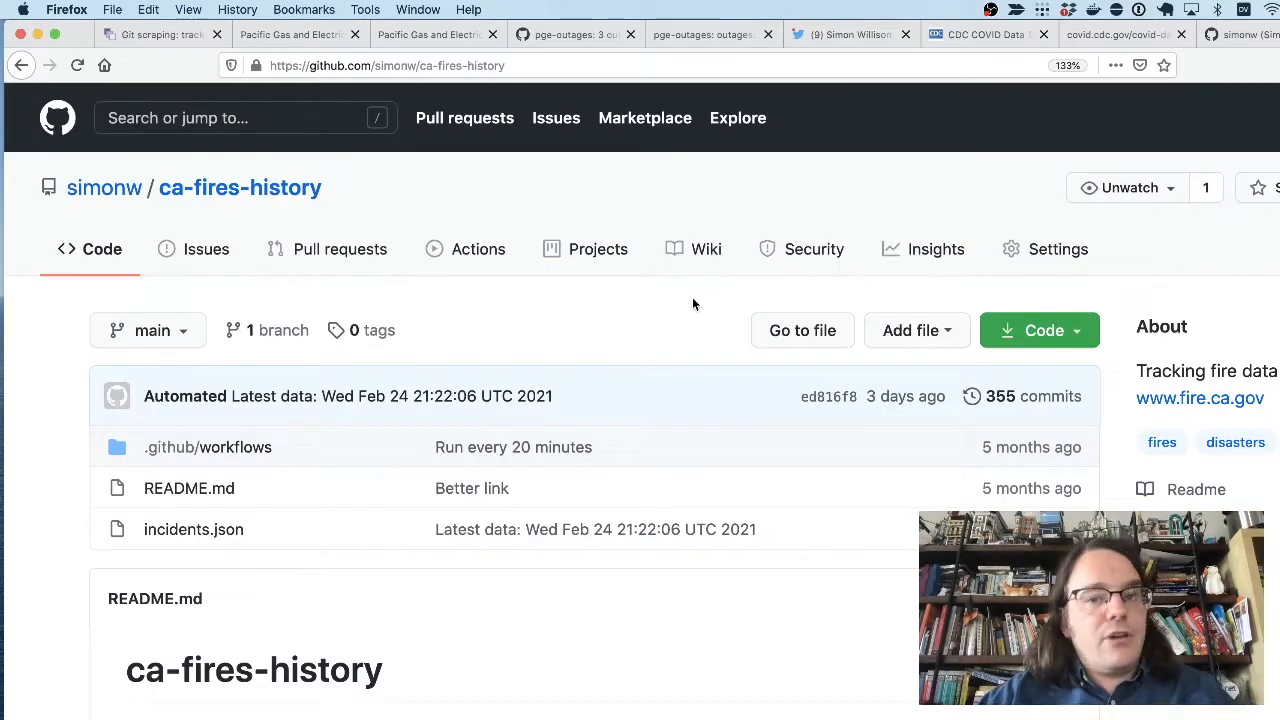
mouse_move(701, 406)
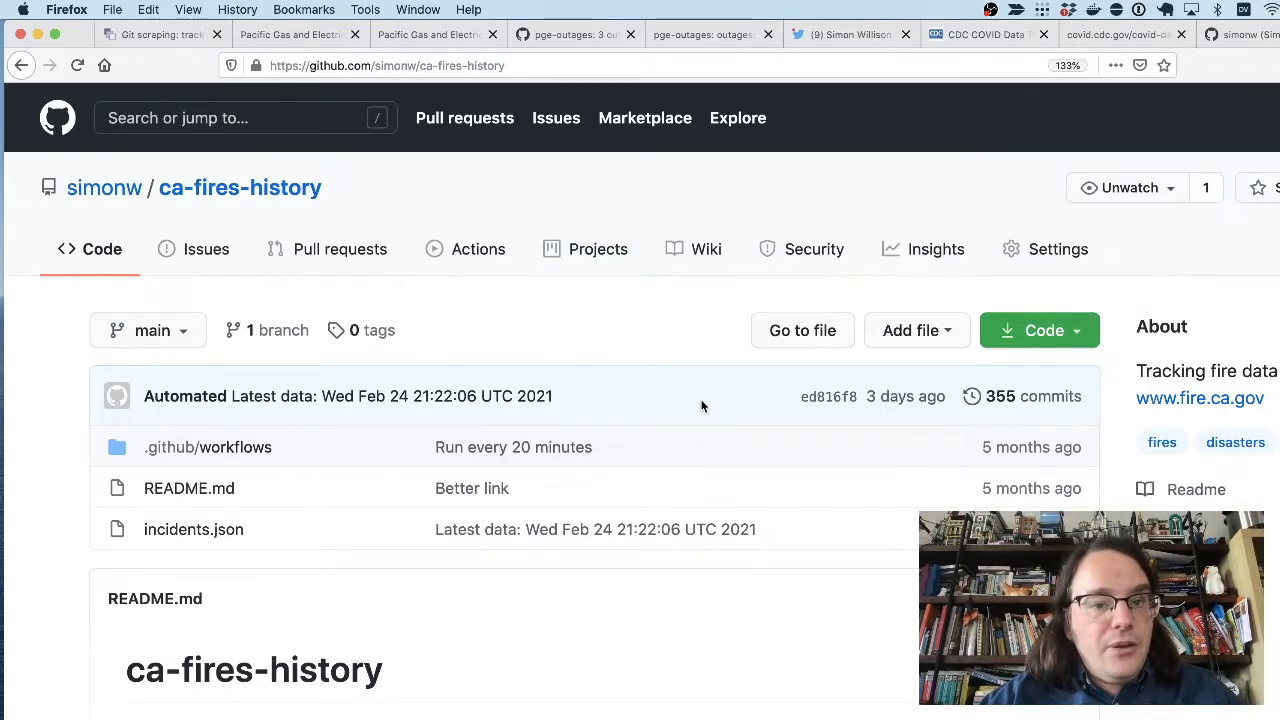
Visit the CAL FIRE incidents site, go back, then open ca-fires-history's scrape.yml workflow
scroll("down", 3)
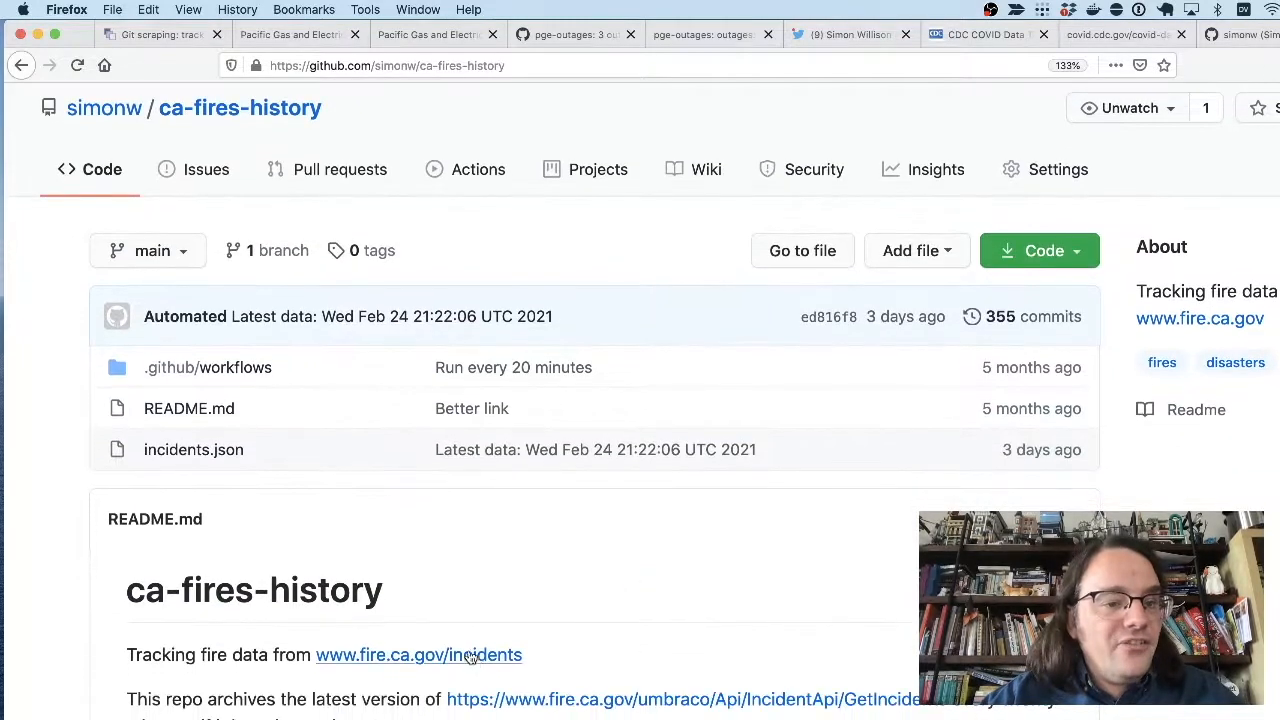
left_click(418, 654)
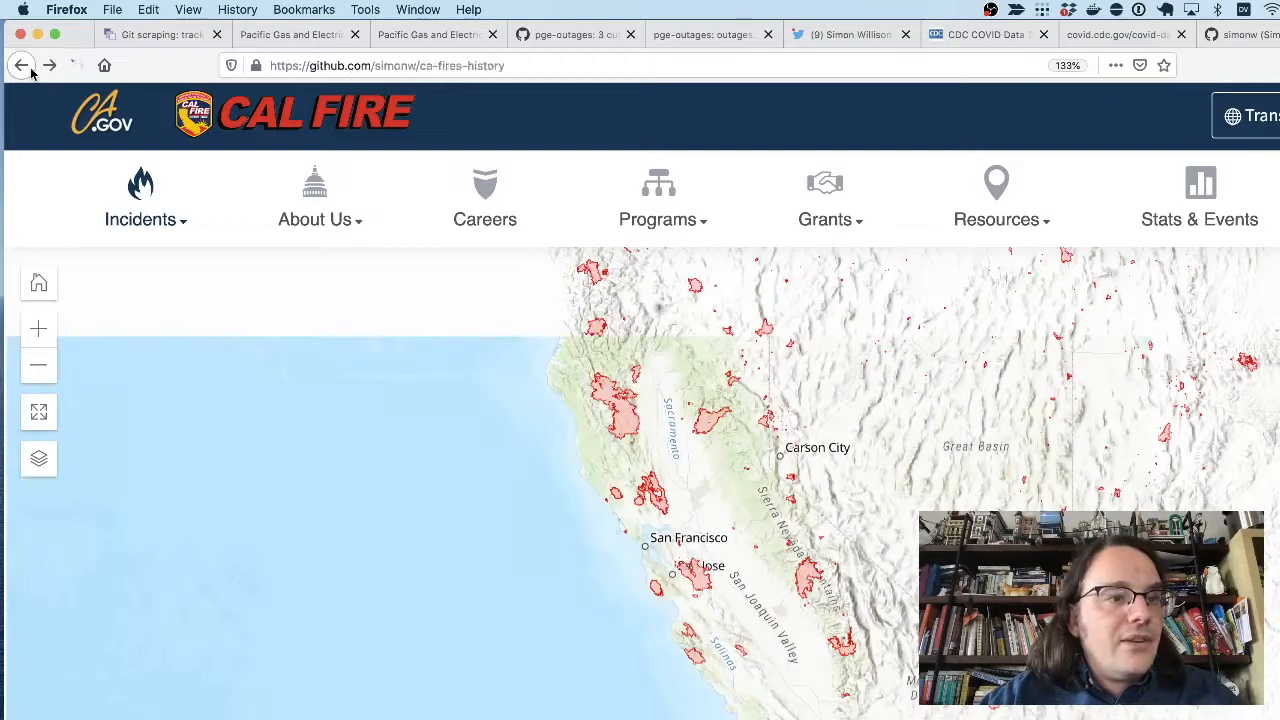
left_click(22, 65)
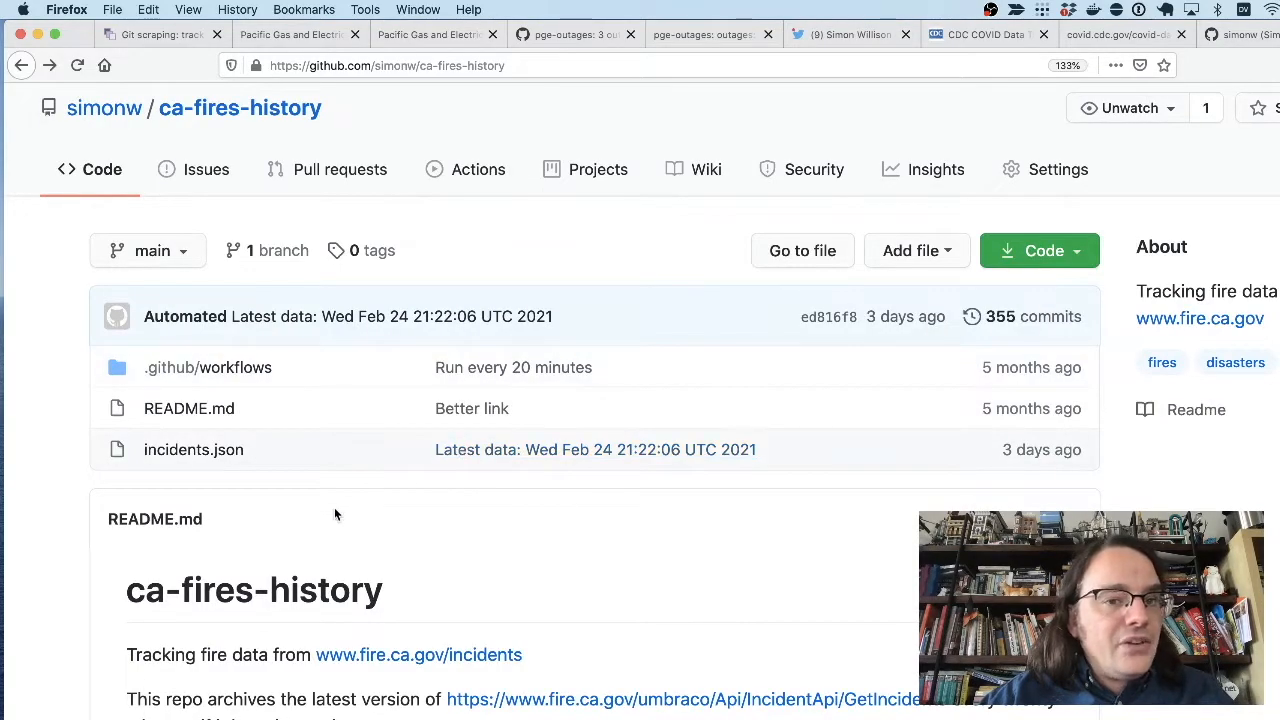
mouse_move(331, 514)
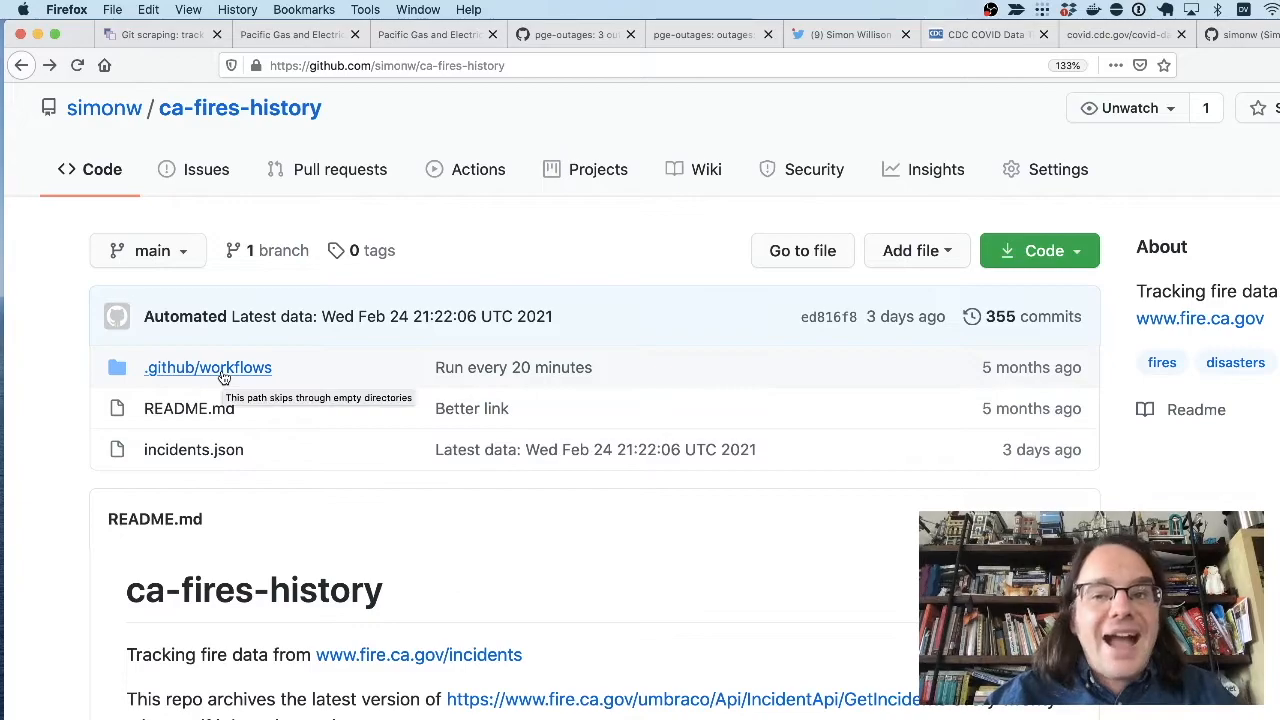
left_click(207, 367)
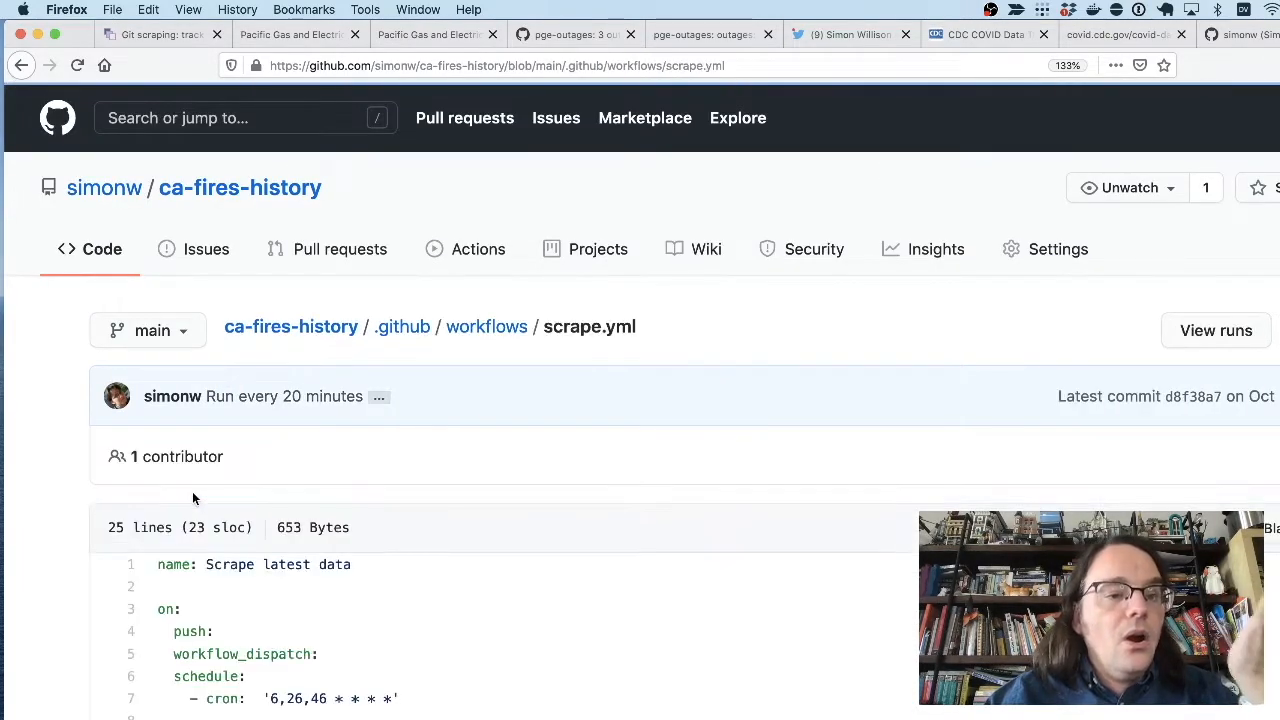
scroll("down", 3)
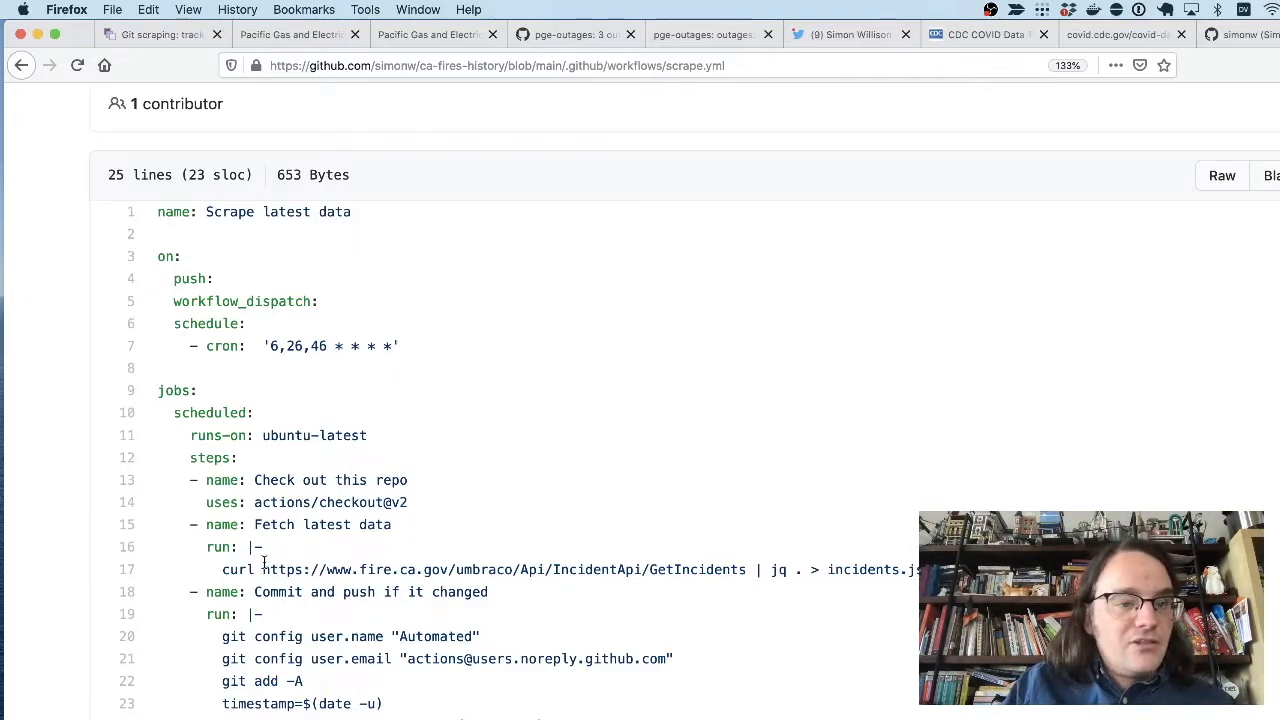
mouse_move(688, 611)
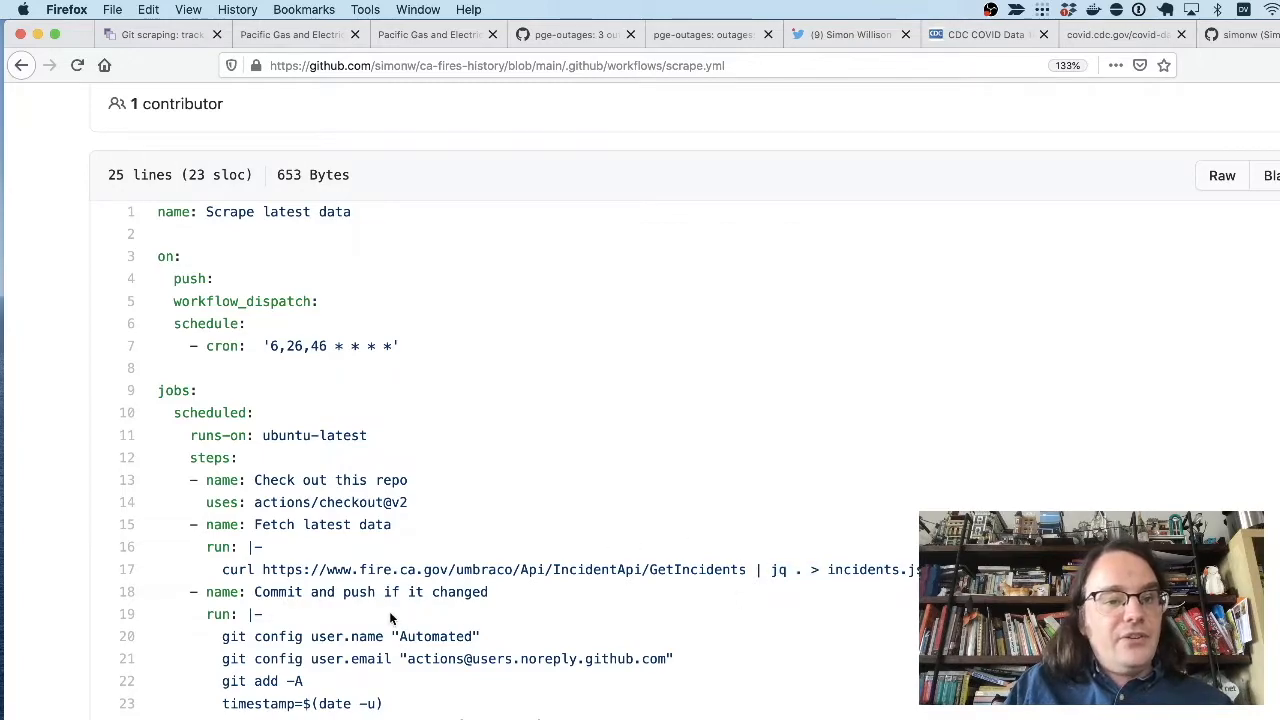
mouse_move(437, 203)
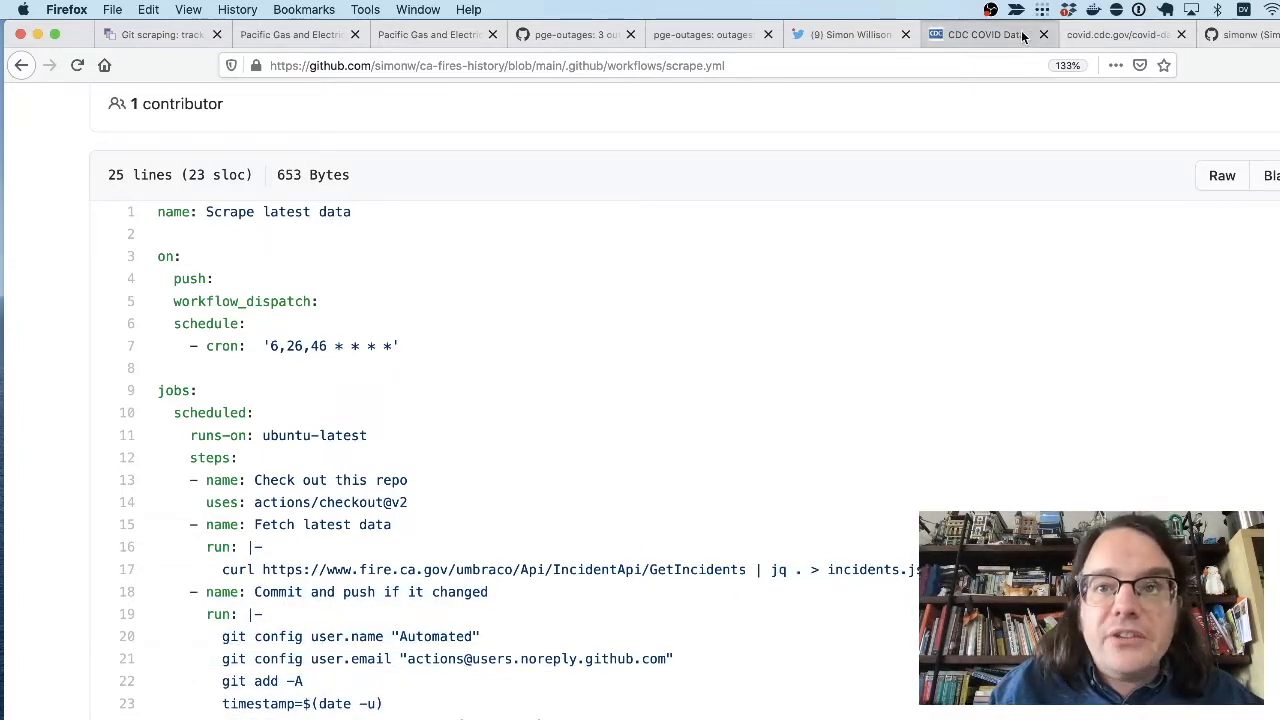
Switch to the CDC COVID Data Tracker tab, scroll to the data table, and right-click the page
left_click(985, 34)
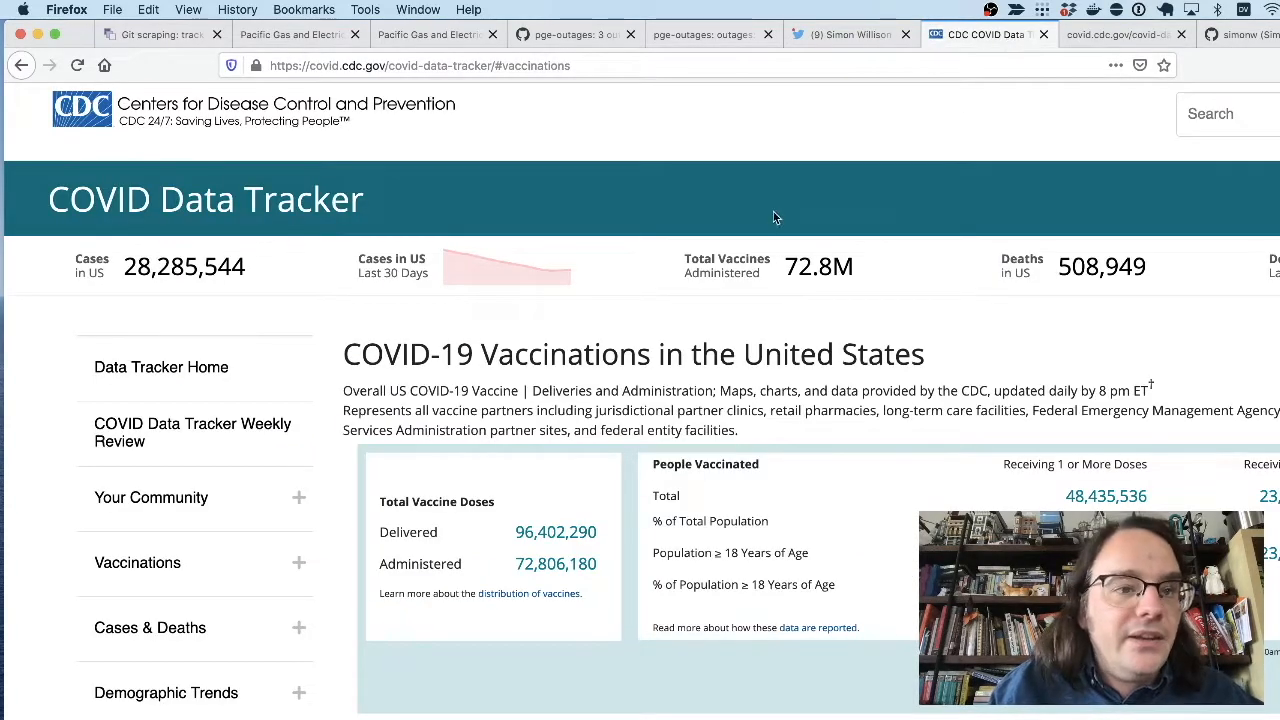
scroll("down", 3)
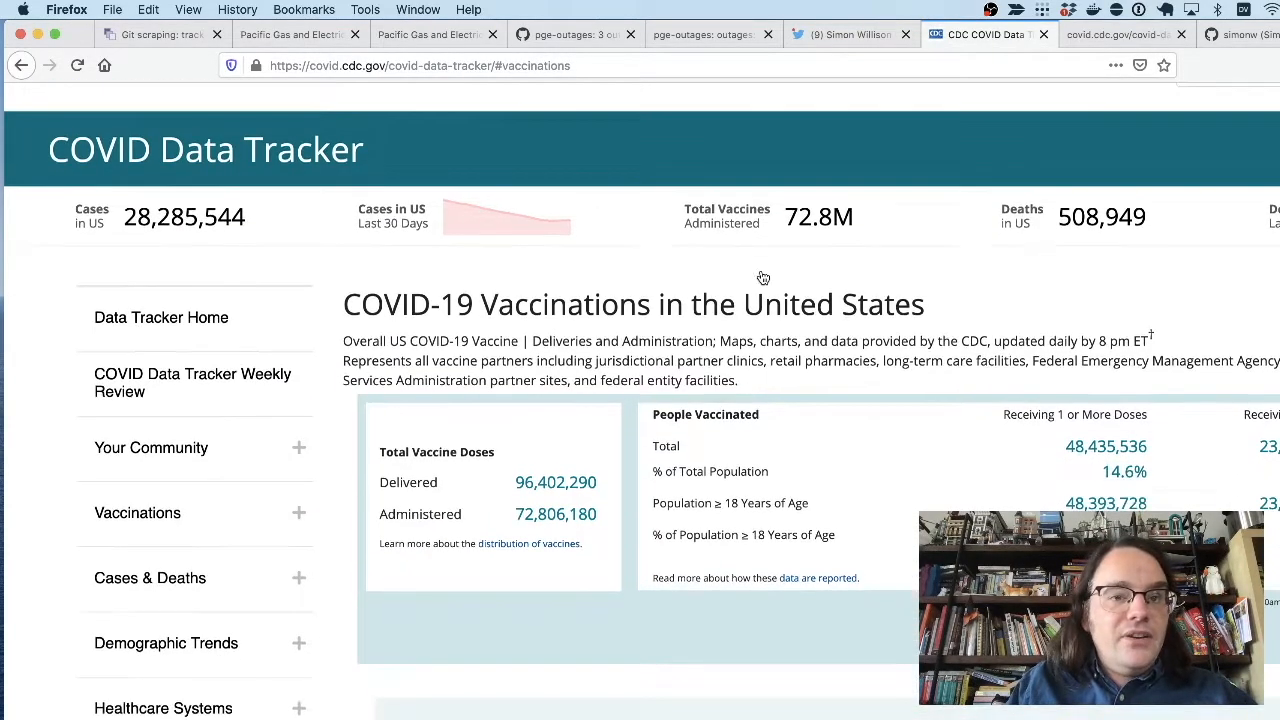
scroll("down", 3)
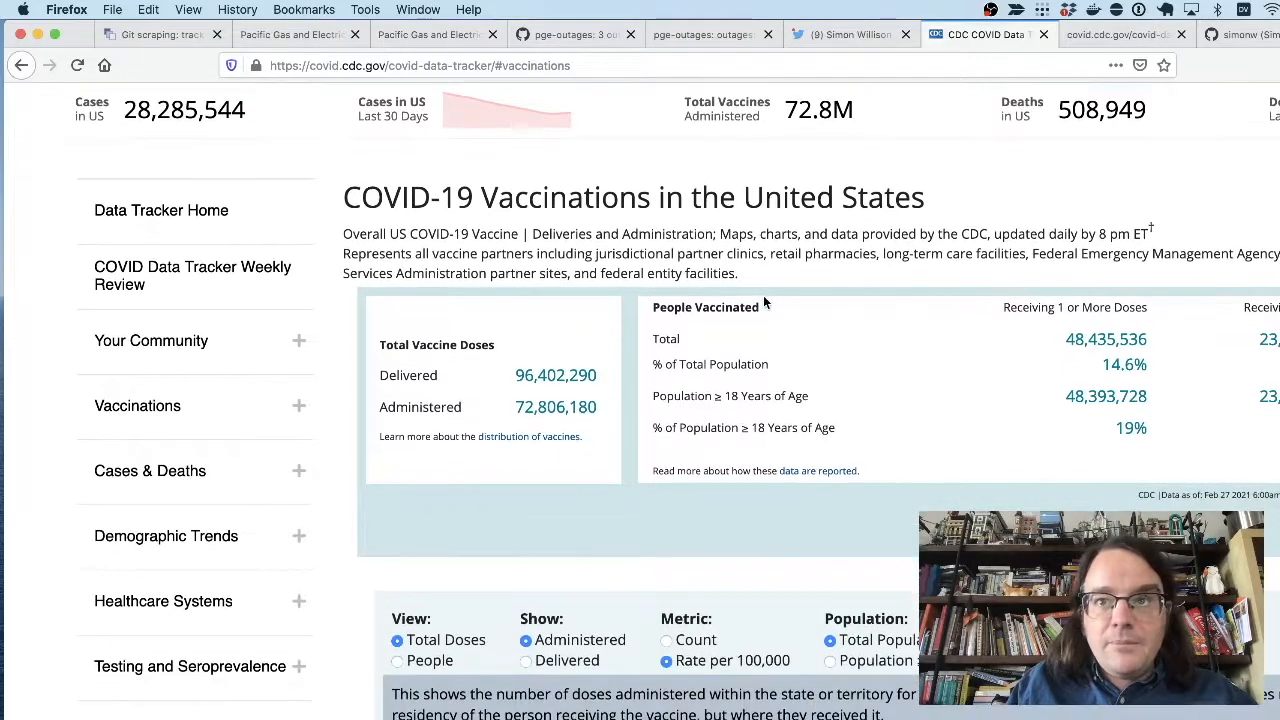
scroll("down", 3)
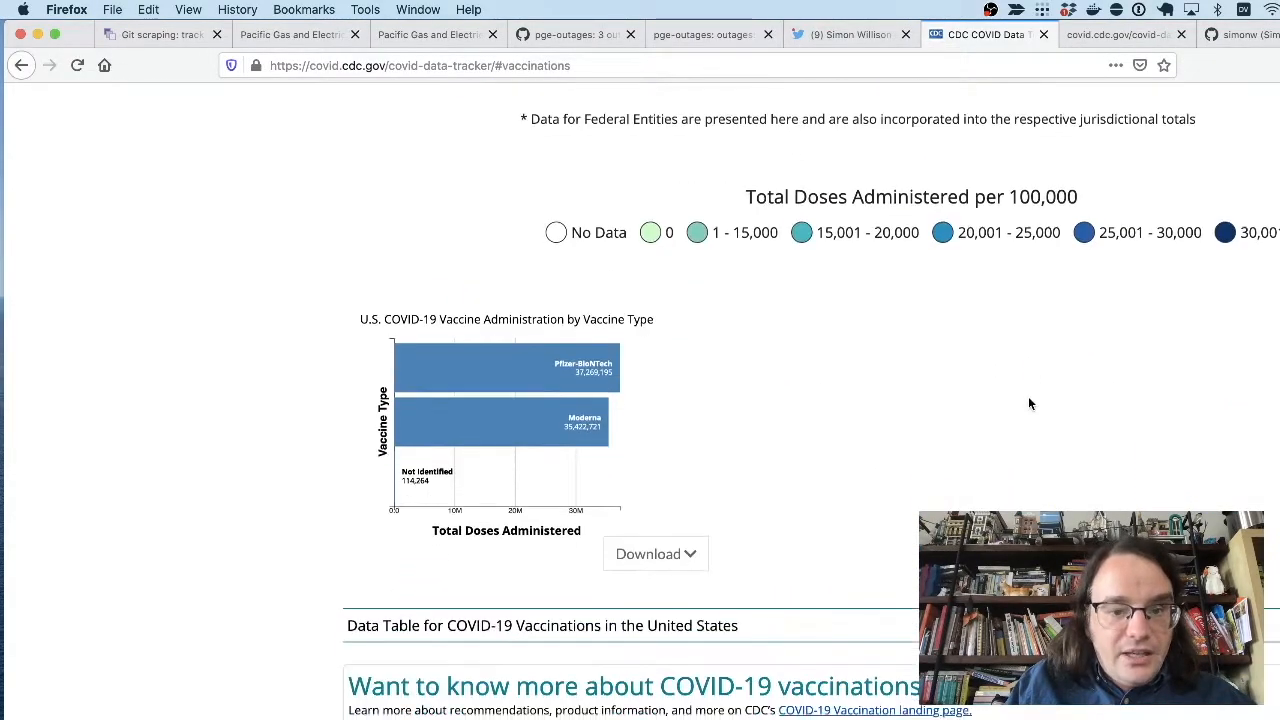
right_click(1030, 404)
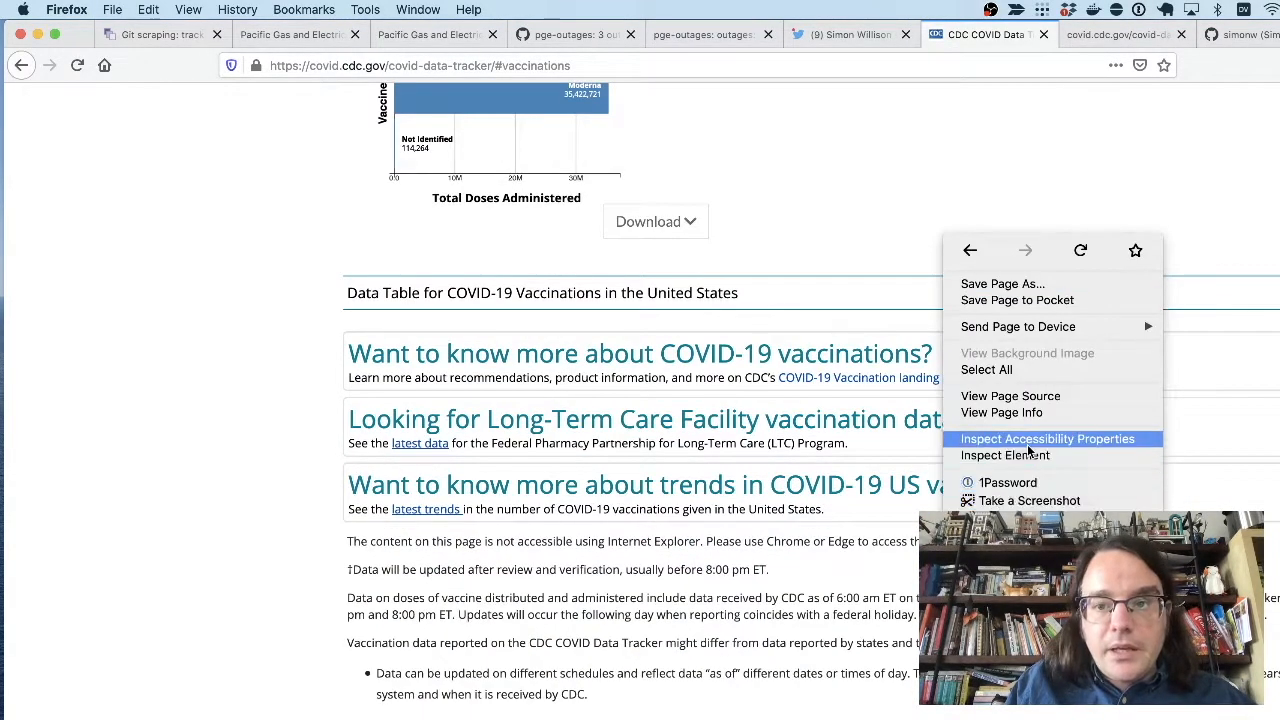
Inspect the CDC page and show the Network panel's requests
left_click(1005, 455)
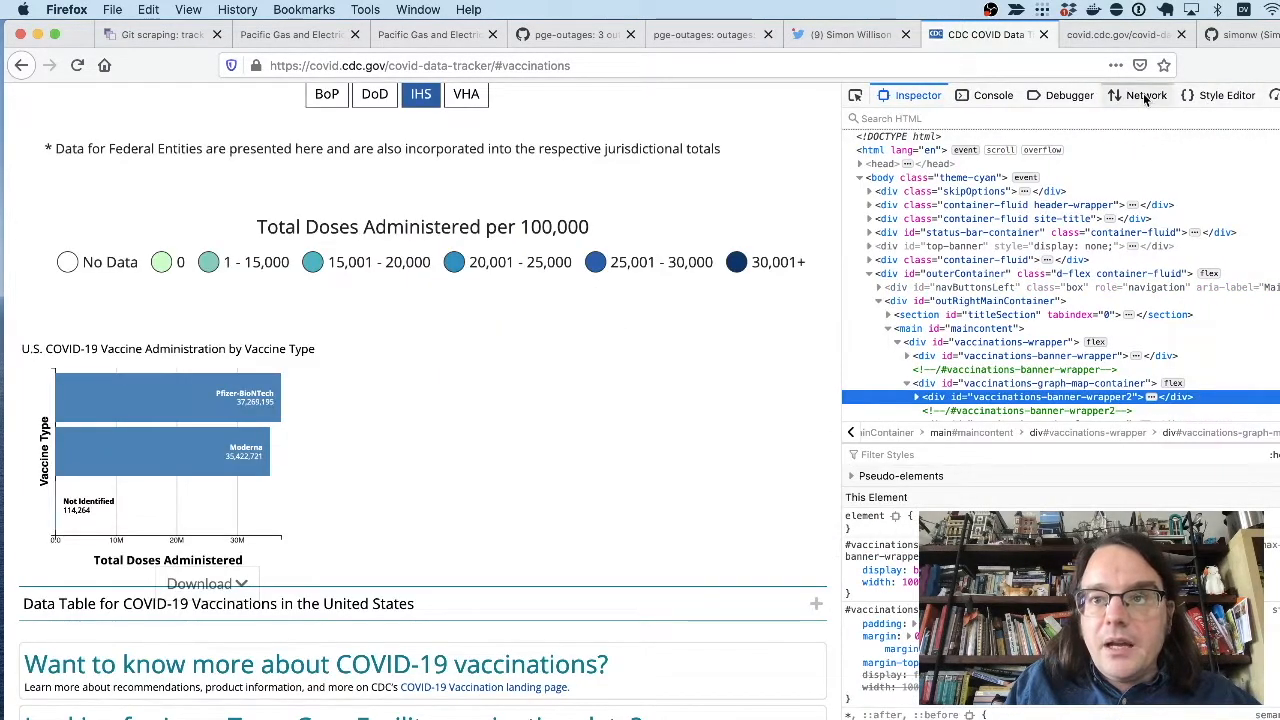
left_click(1145, 95)
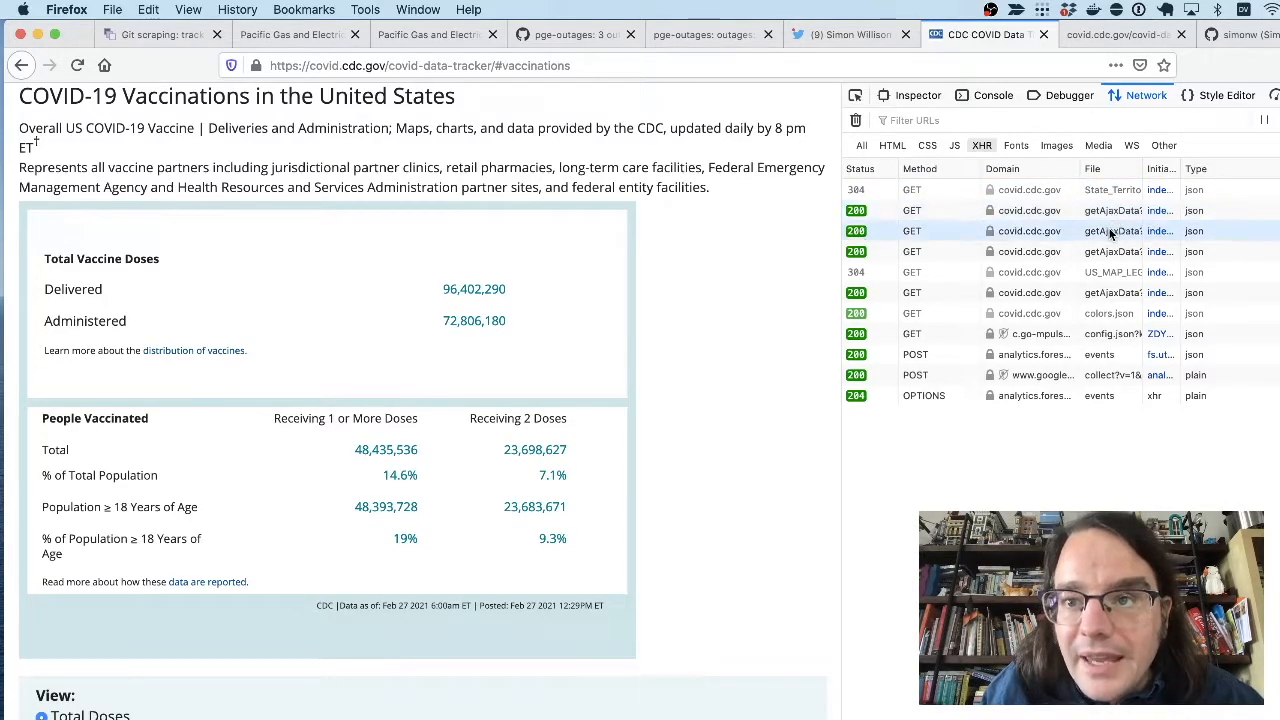
mouse_move(1112, 231)
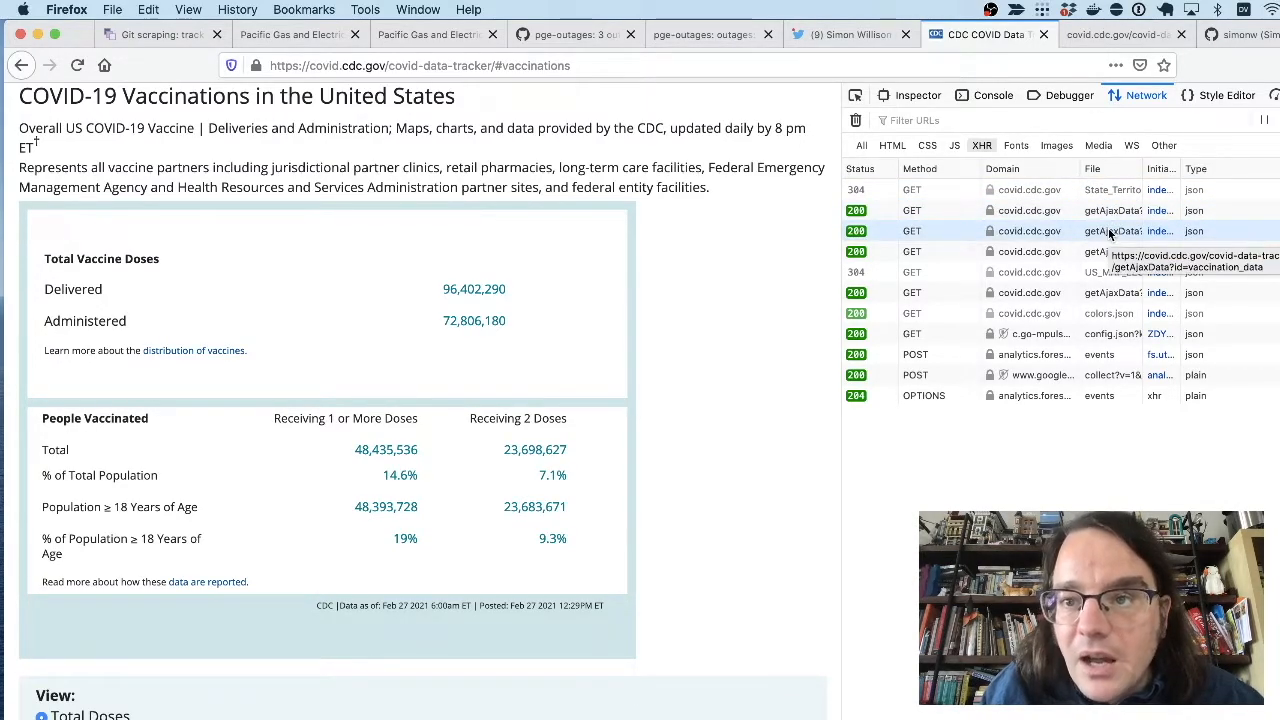
Open the getAjaxData?id=vaccination_data request in a new tab
right_click(1110, 230)
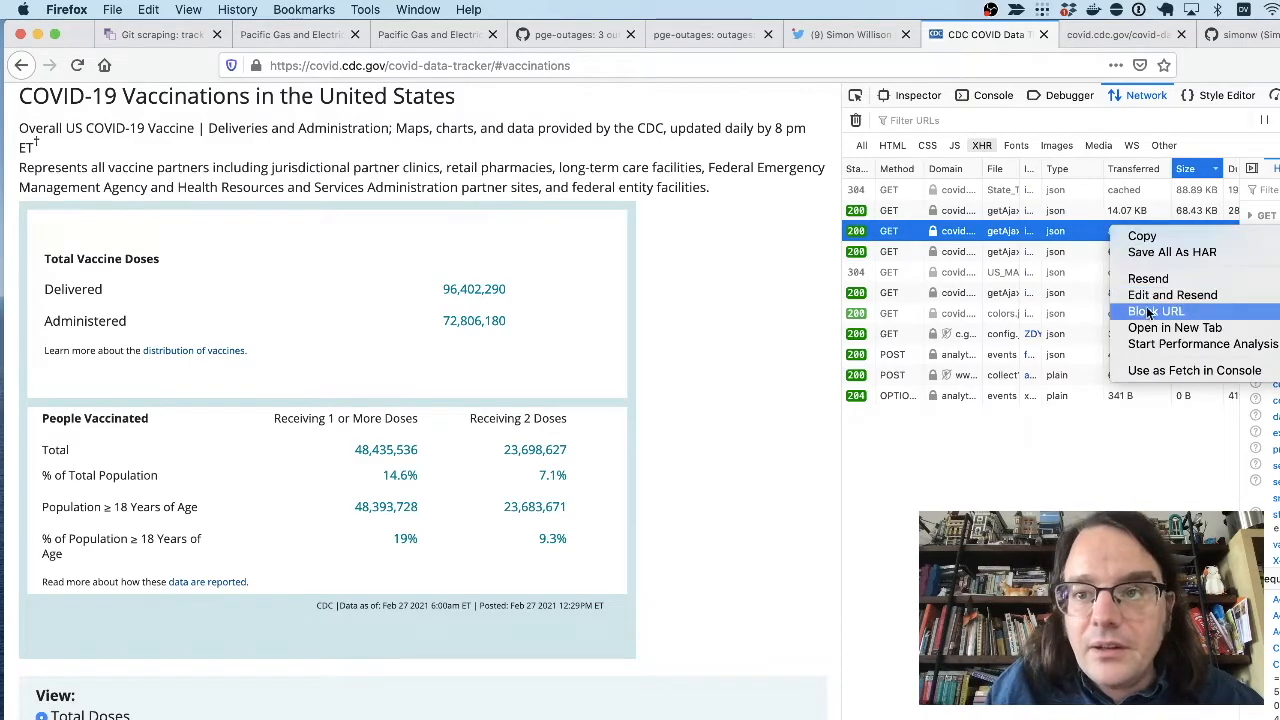
left_click(1175, 327)
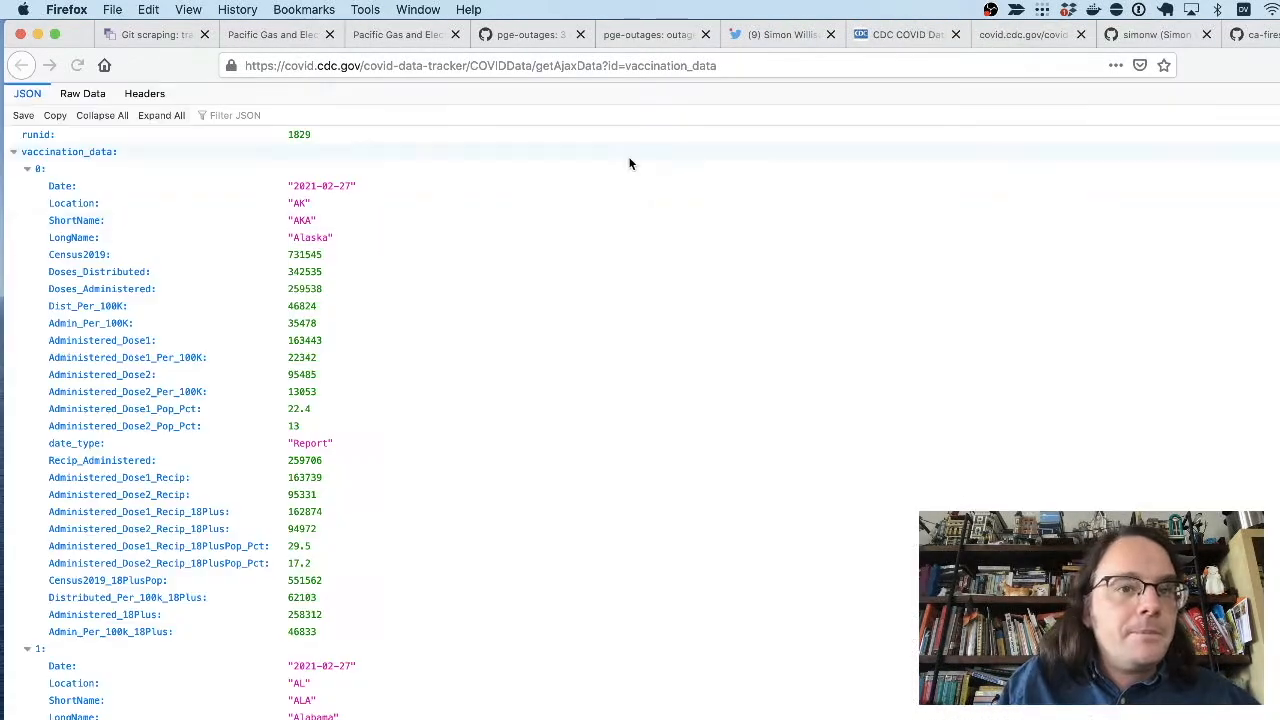
mouse_move(265, 205)
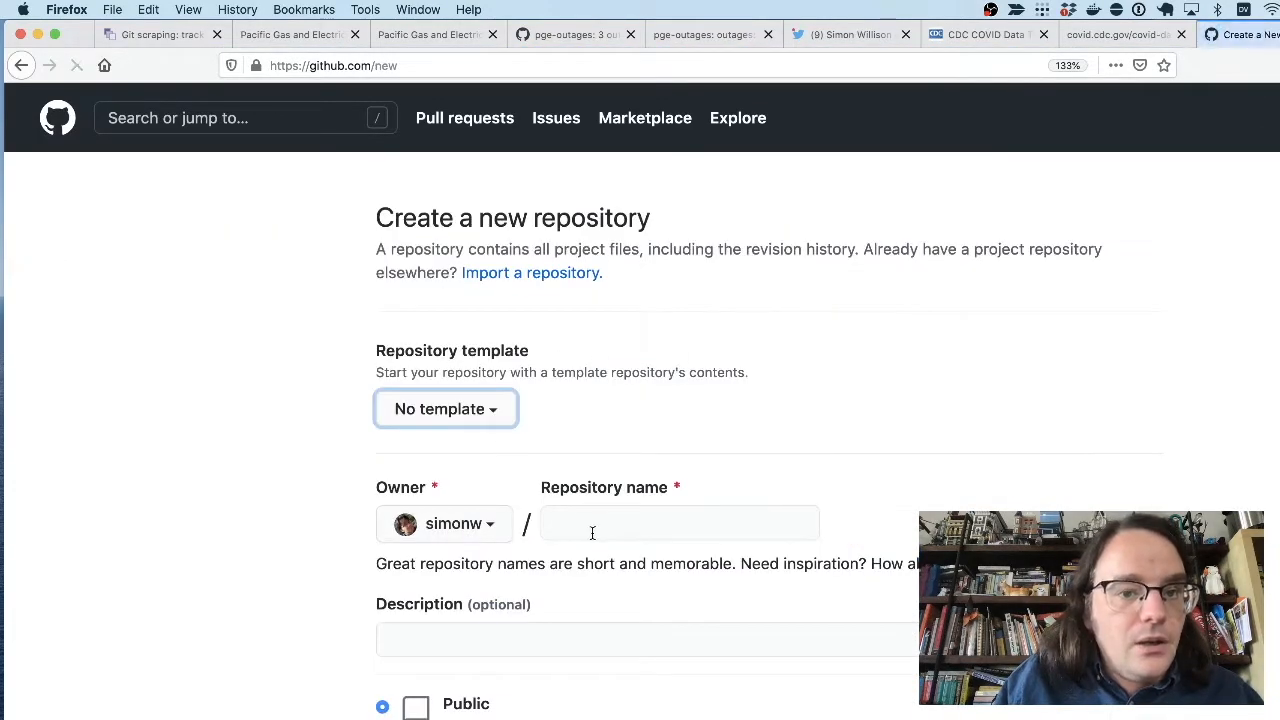
Name the new repository cdc-vaccination-history and tick Add a README file
type("c")
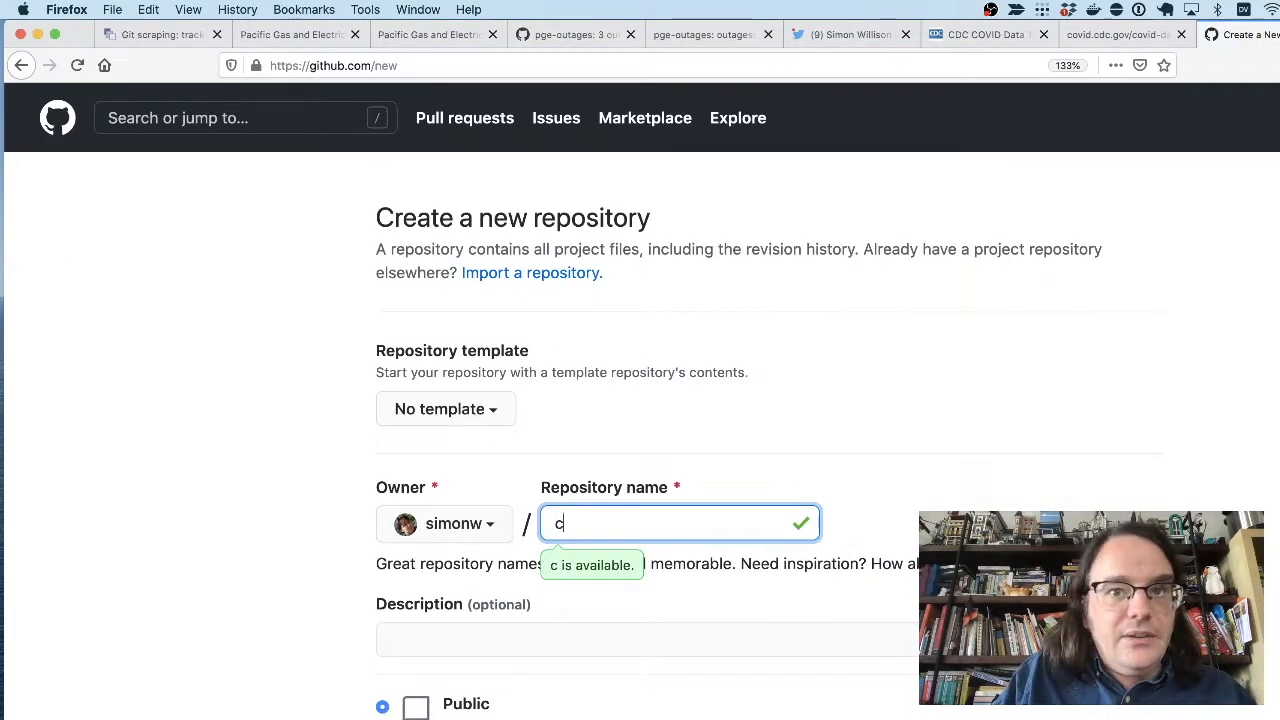
type("dc-vaccination-")
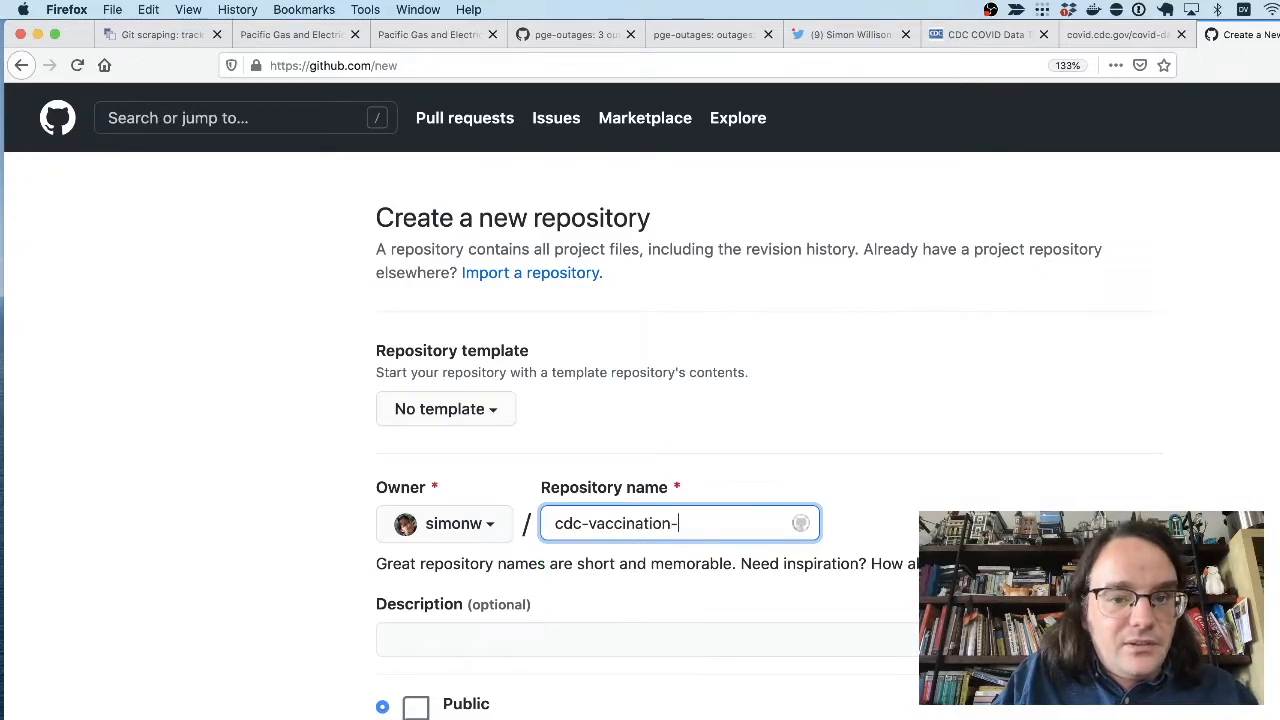
type("histo")
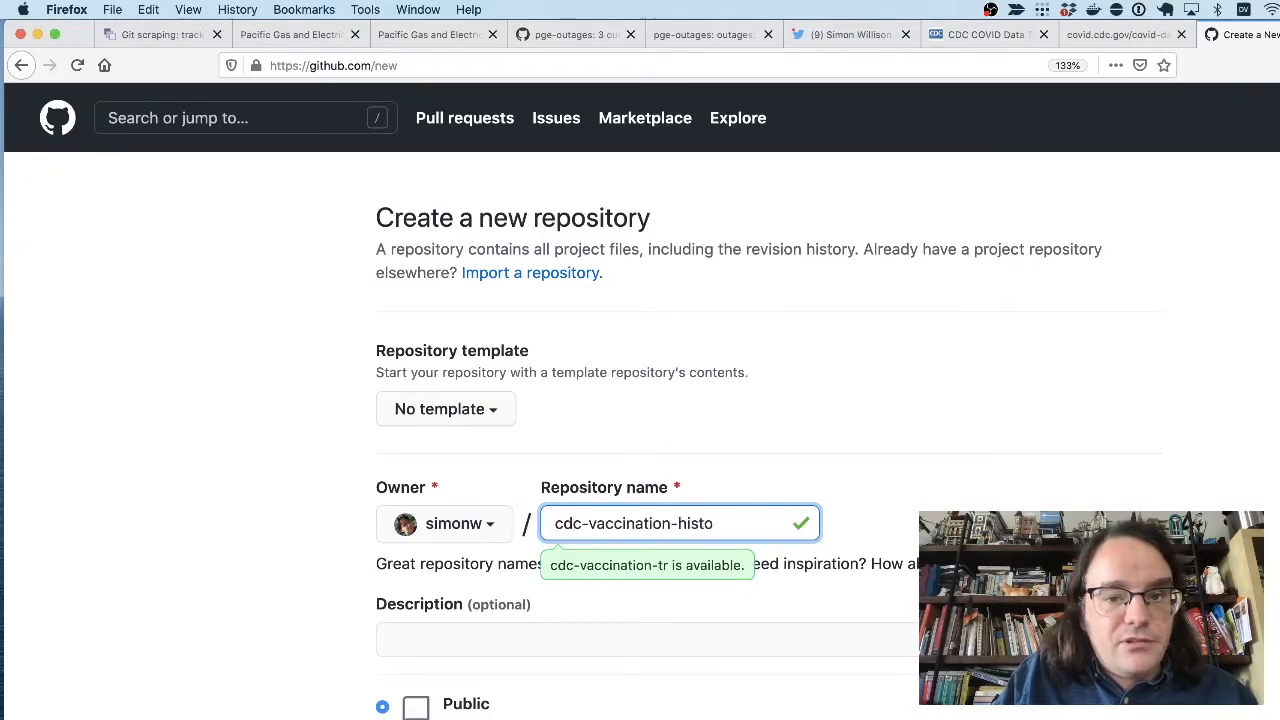
scroll("down", 3)
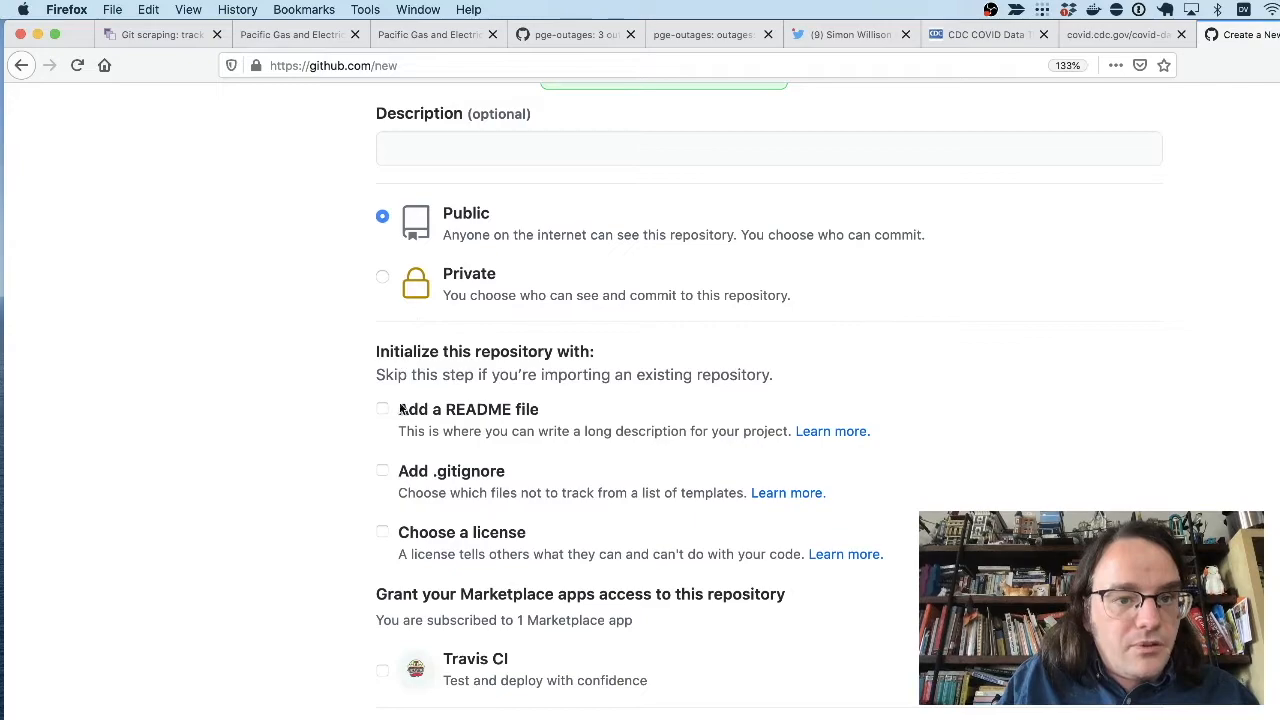
left_click(382, 408)
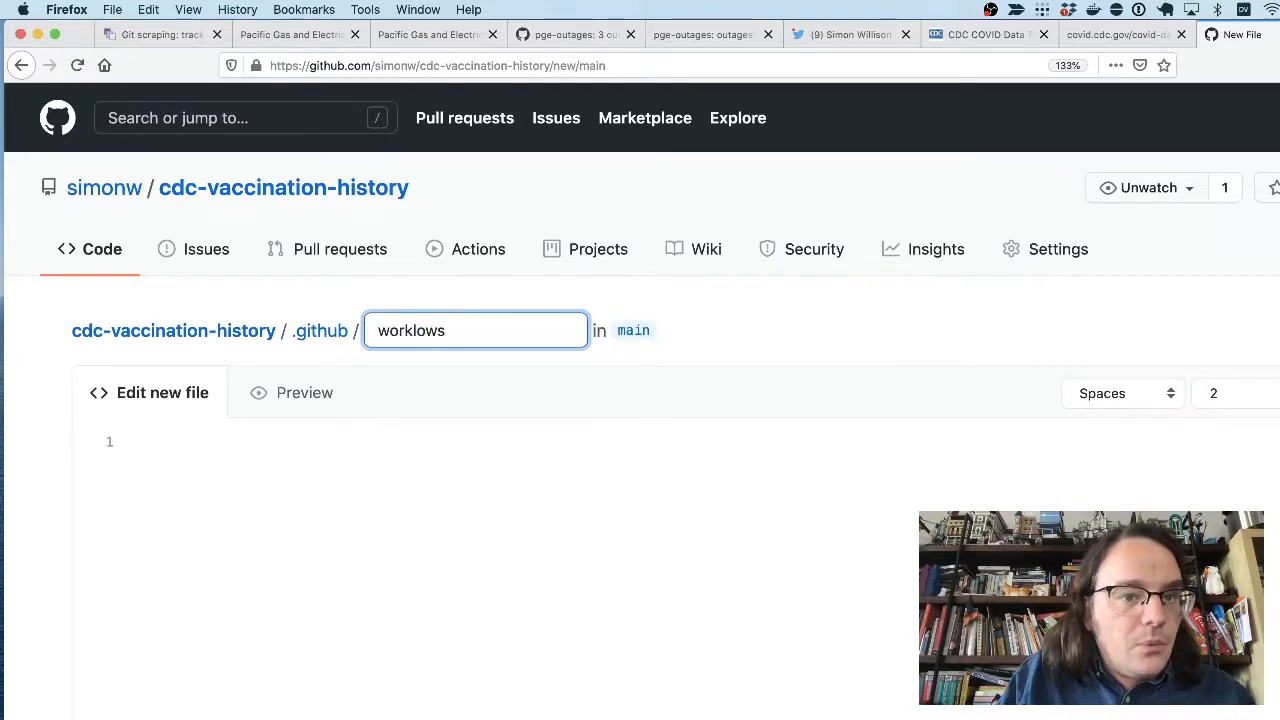
Name the file .github/workflows/scrape.yml, add the workflow YAML, and select the curl URL
type("workfl")
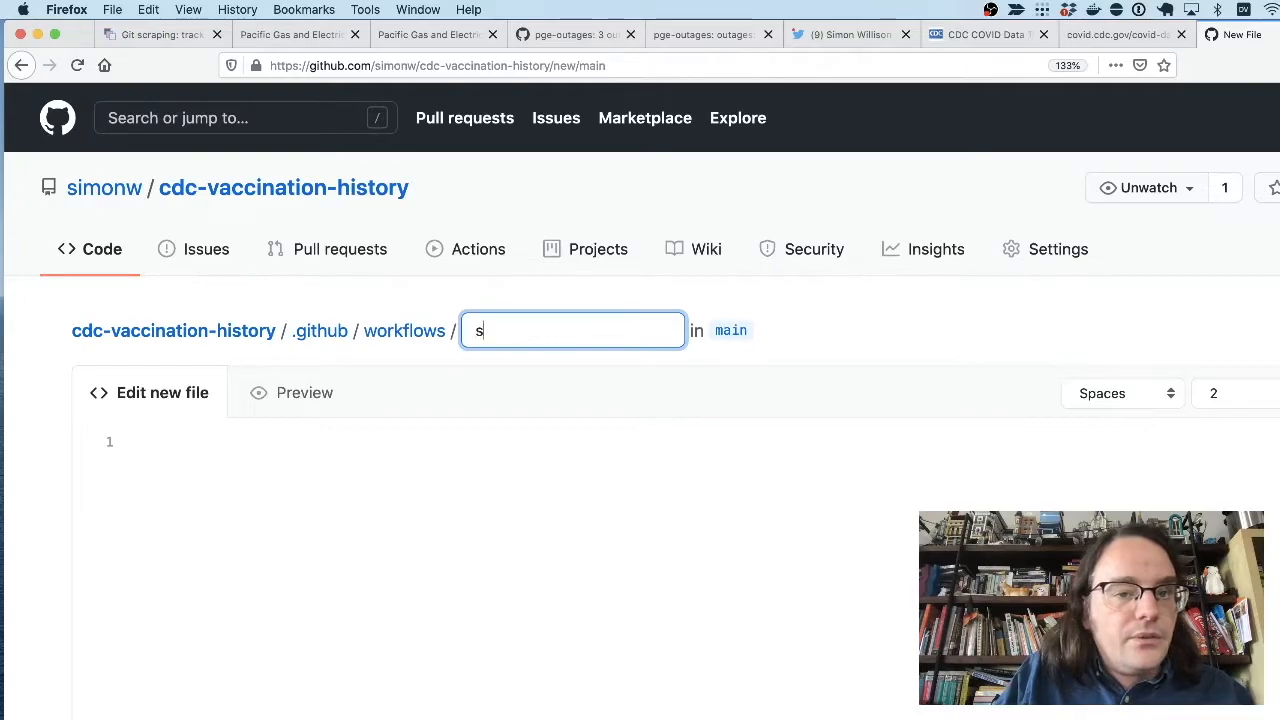
type("crape.yml")
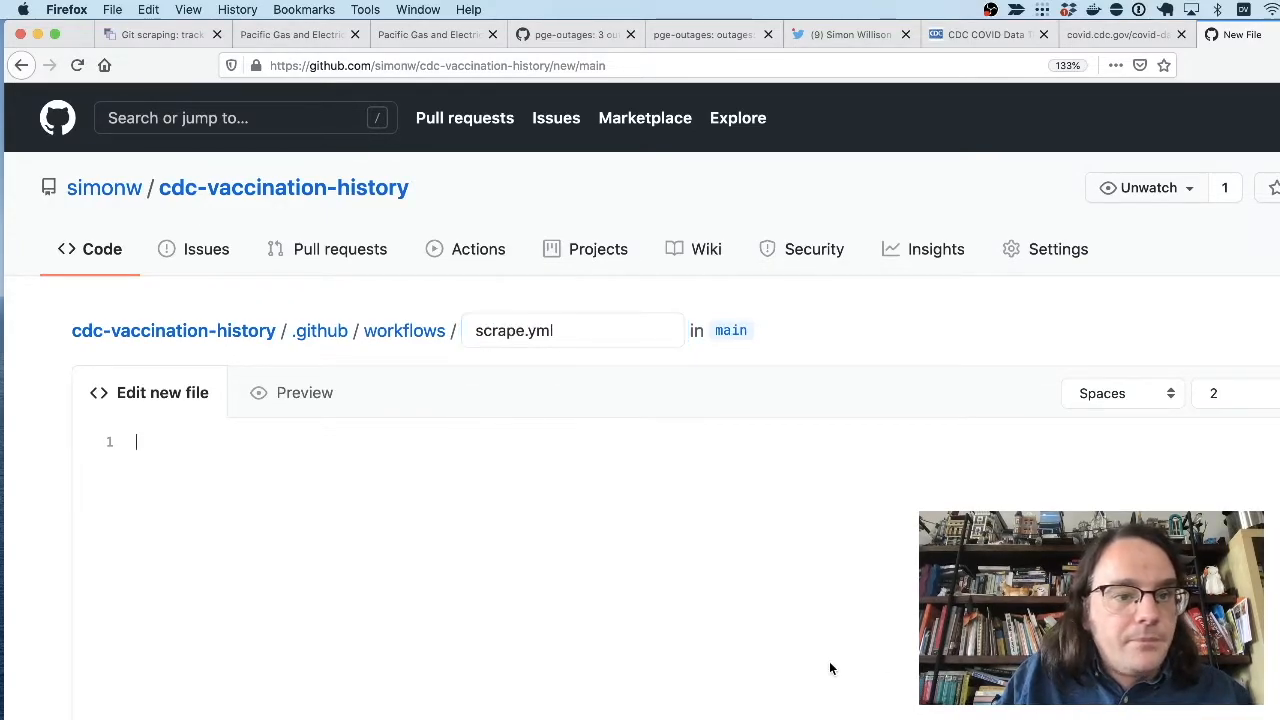
left_click(1118, 34)
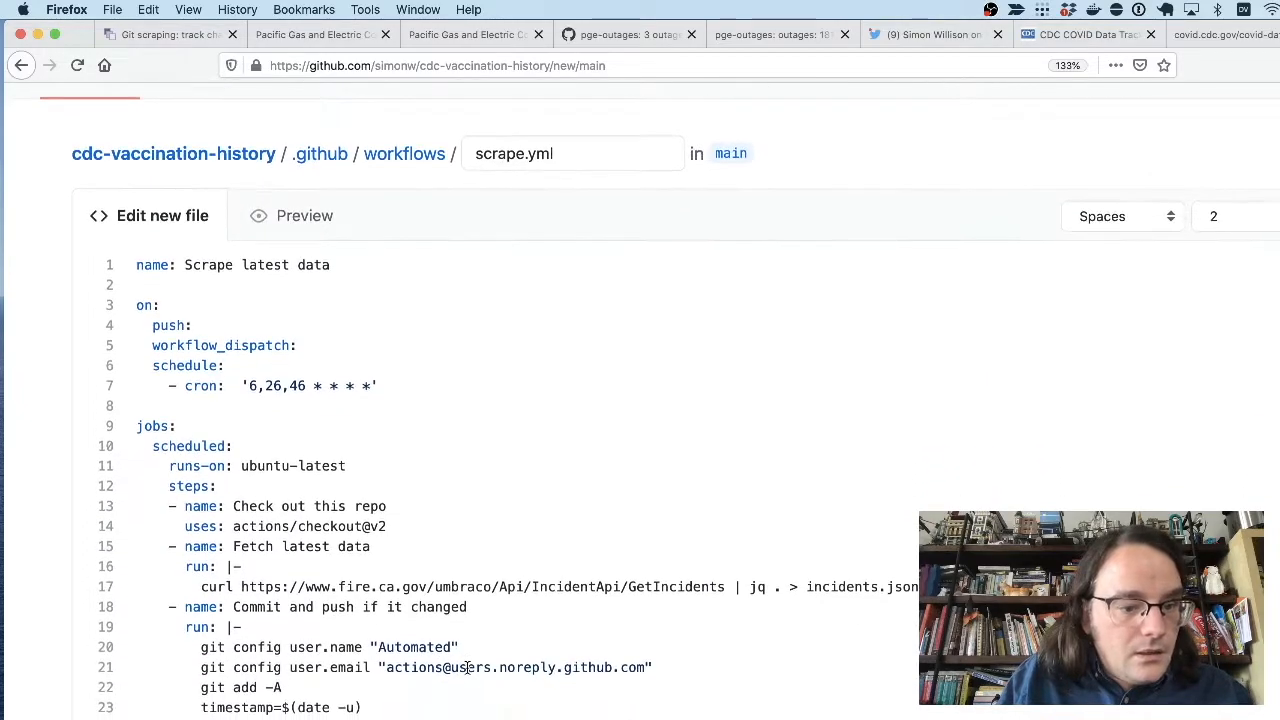
double_click(430, 587)
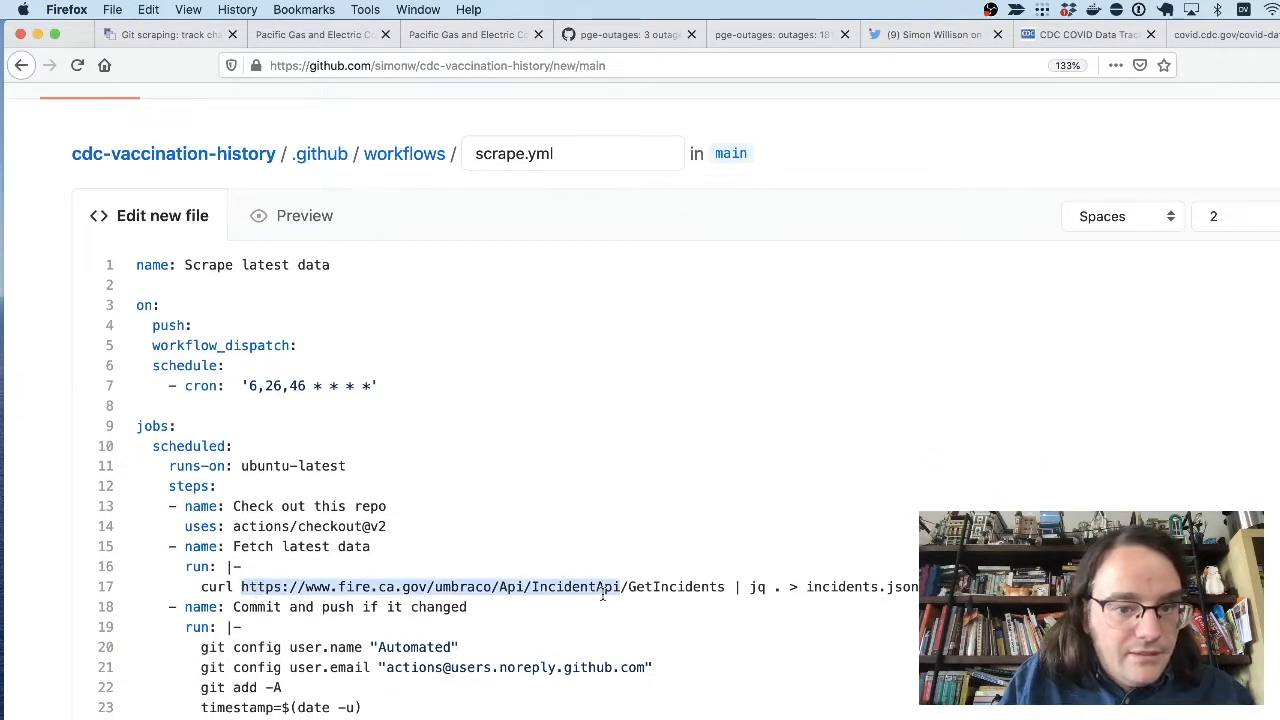
scroll("down", 3)
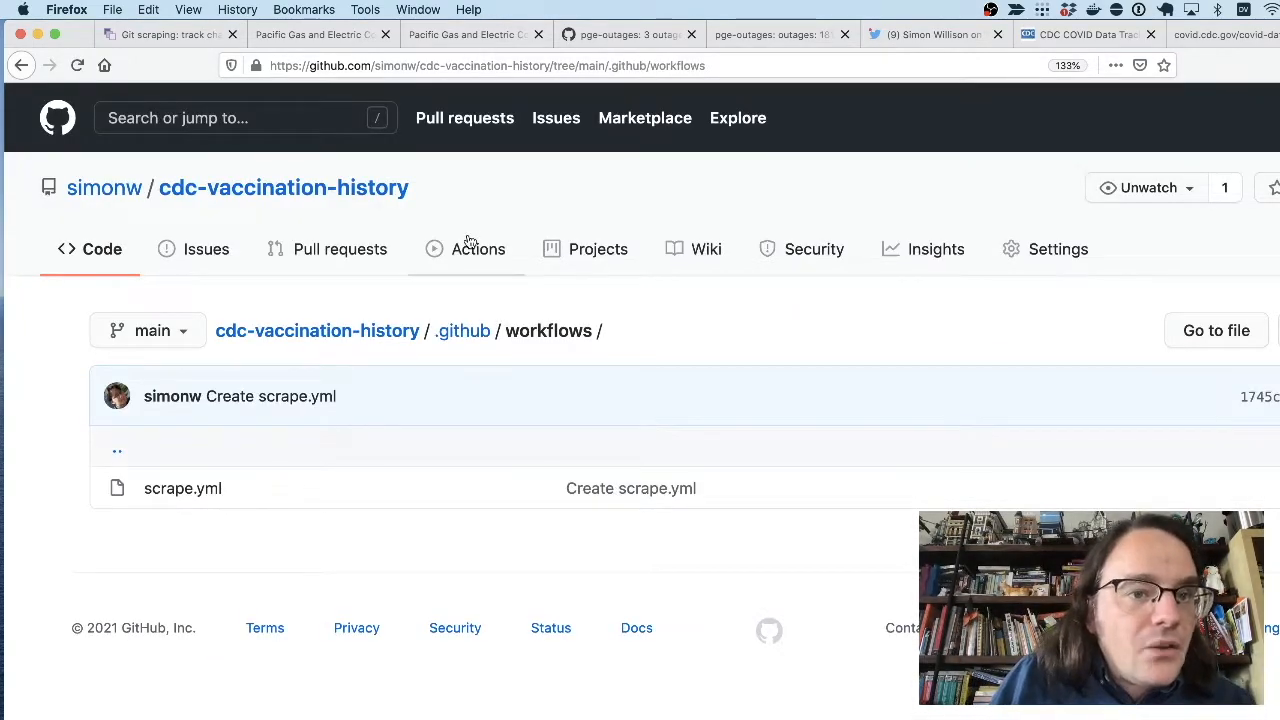
Check the Create scrape.yml run's scheduled job log succeeded, then return to the repository home
left_click(478, 249)
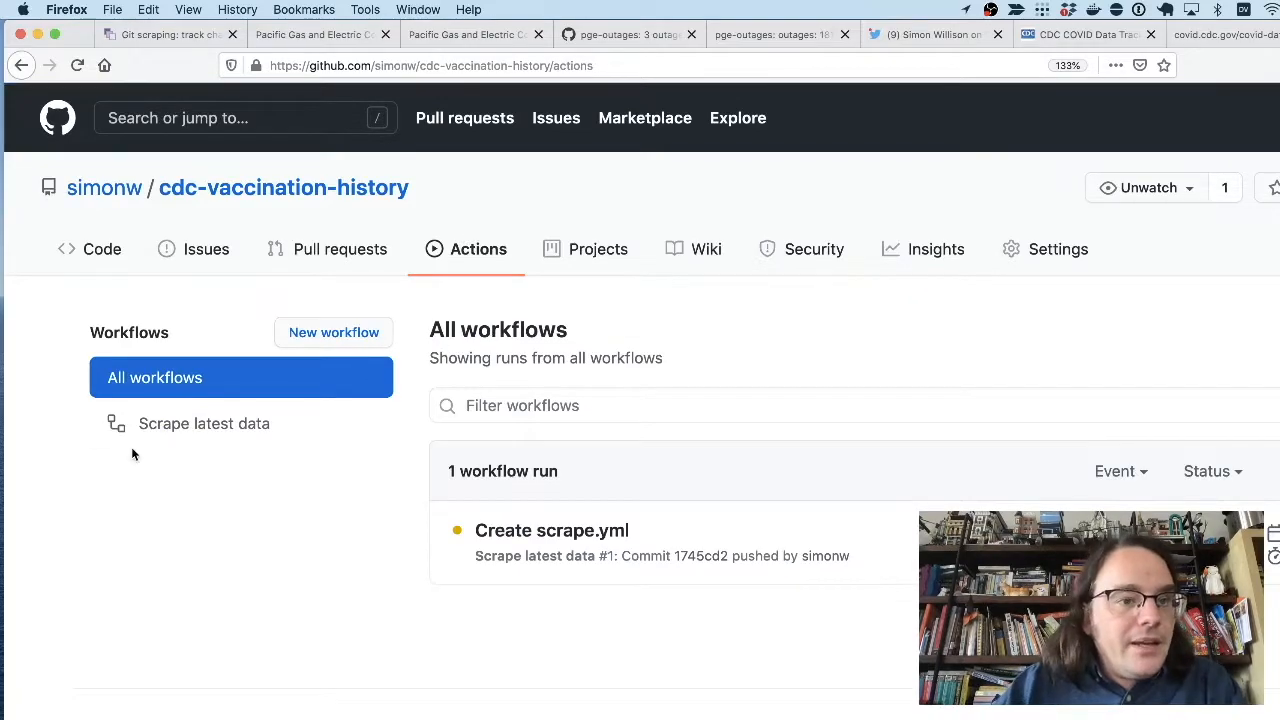
left_click(551, 530)
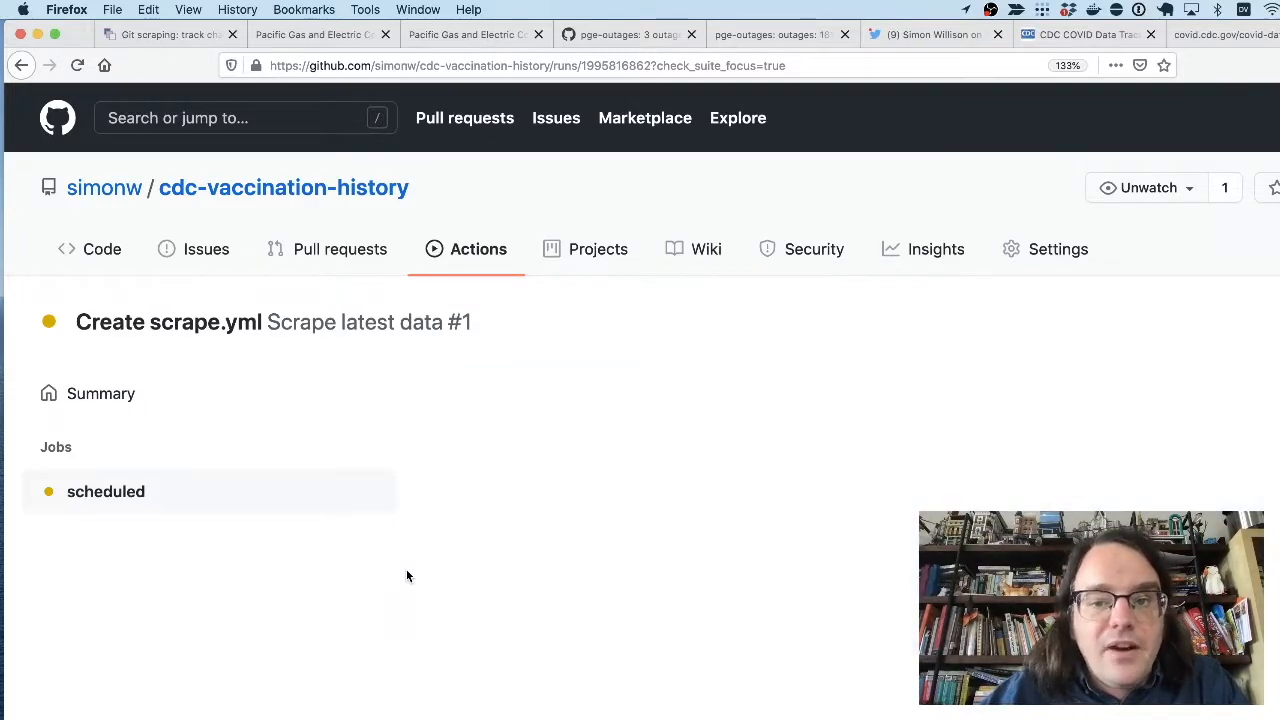
left_click(106, 491)
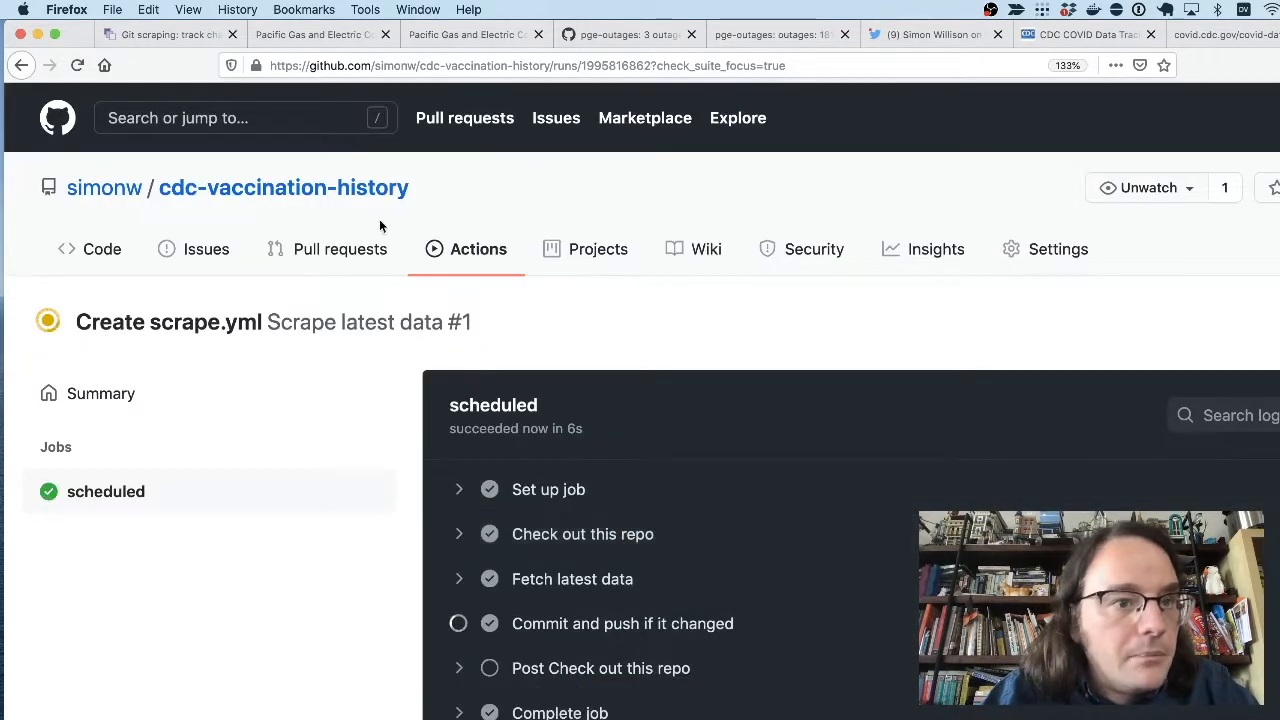
left_click(101, 249)
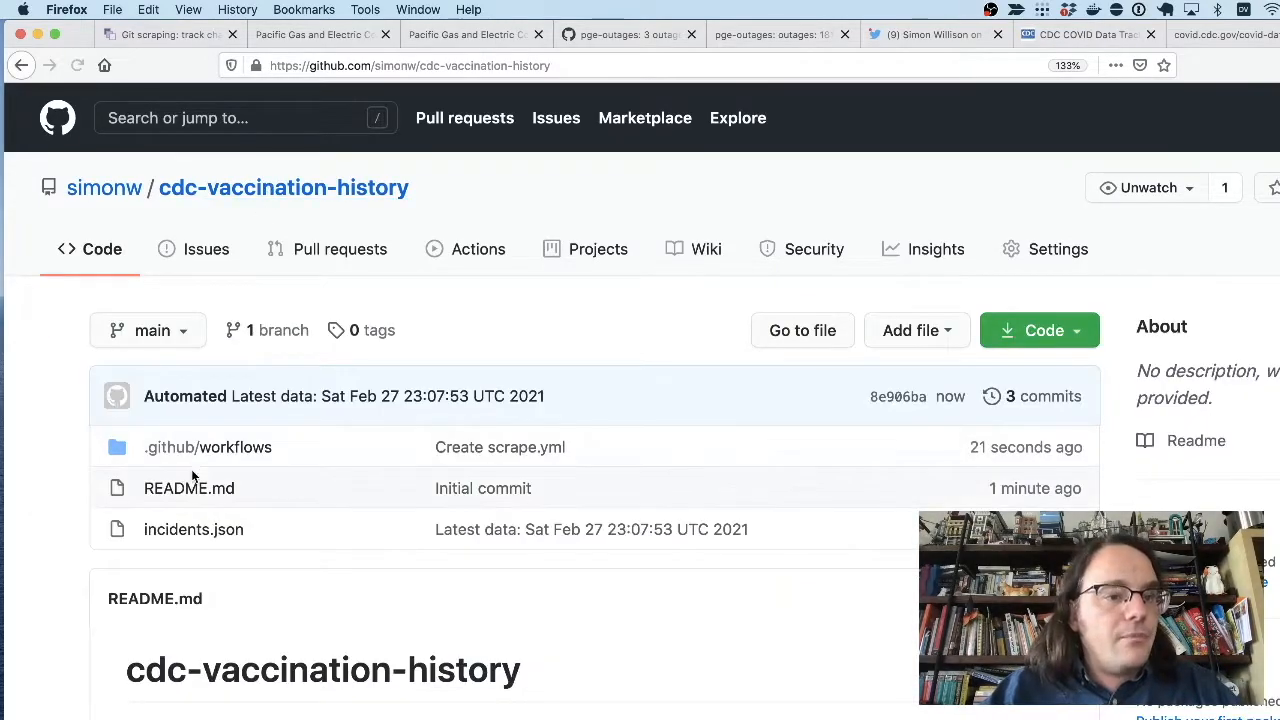
Browse the 1,869-line incidents.json vaccination data, then switch to the Git scraping blog post tab
left_click(193, 529)
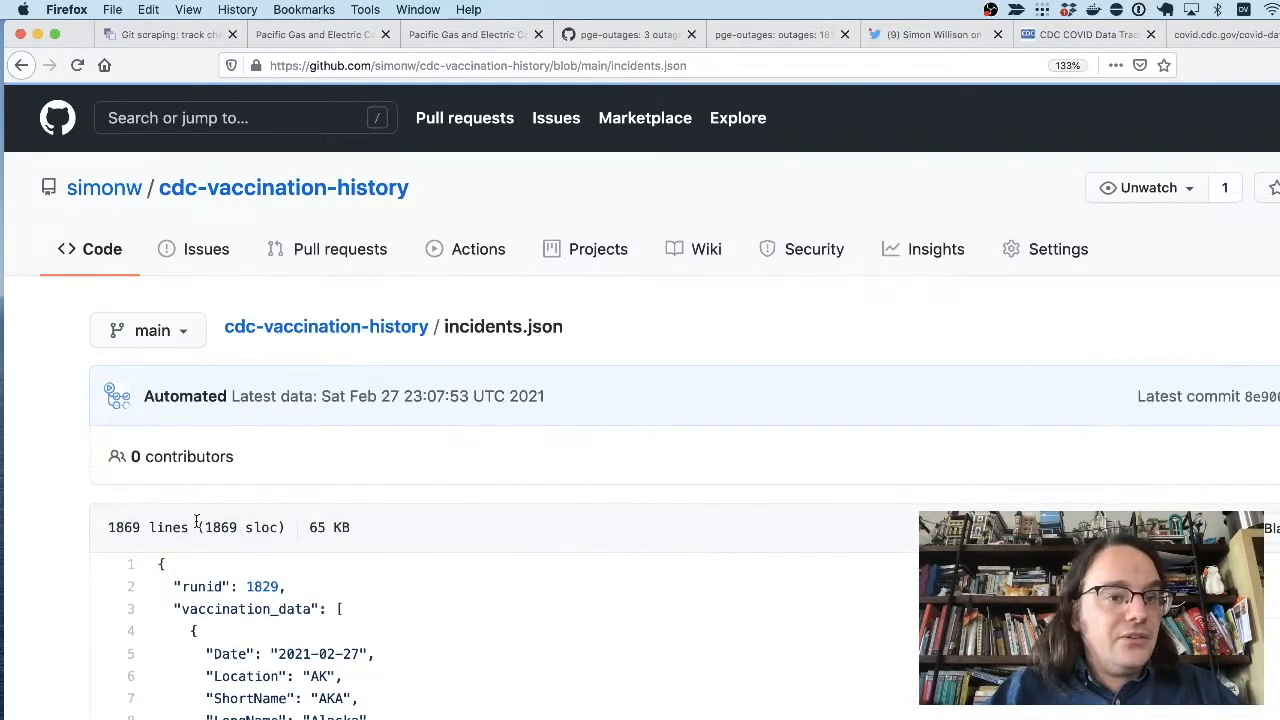
scroll("down", 3)
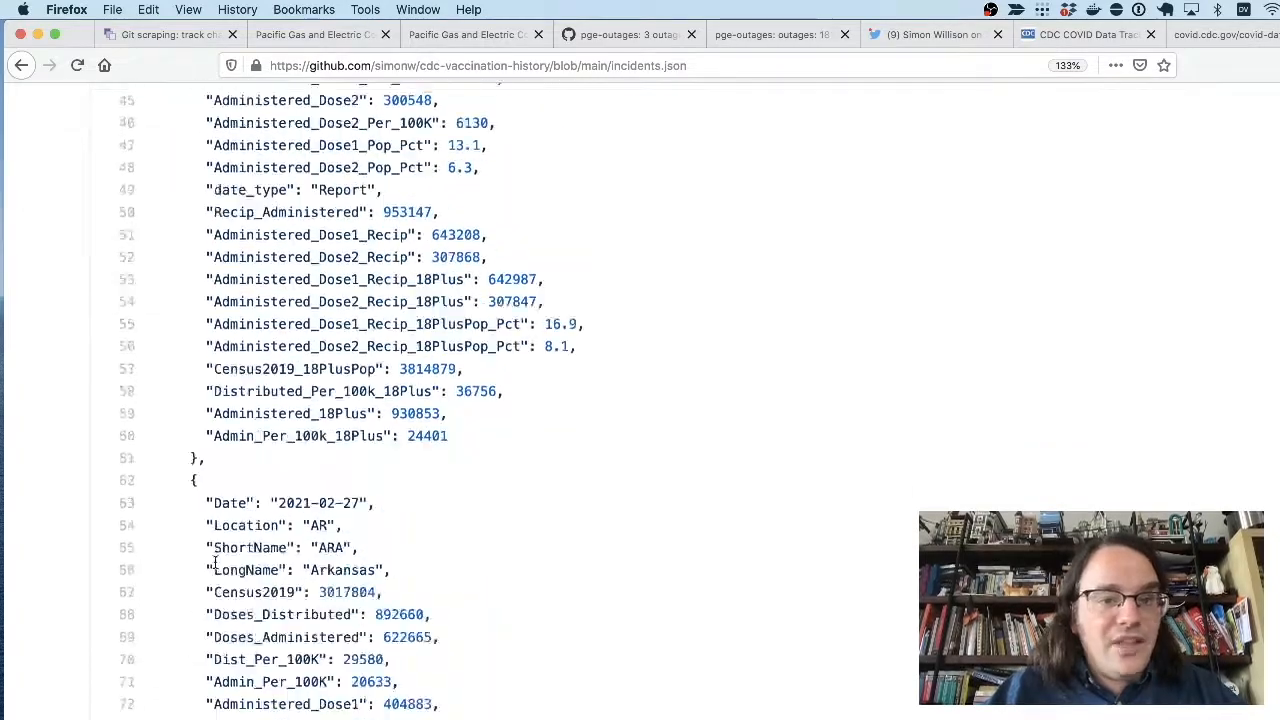
scroll("up", 3)
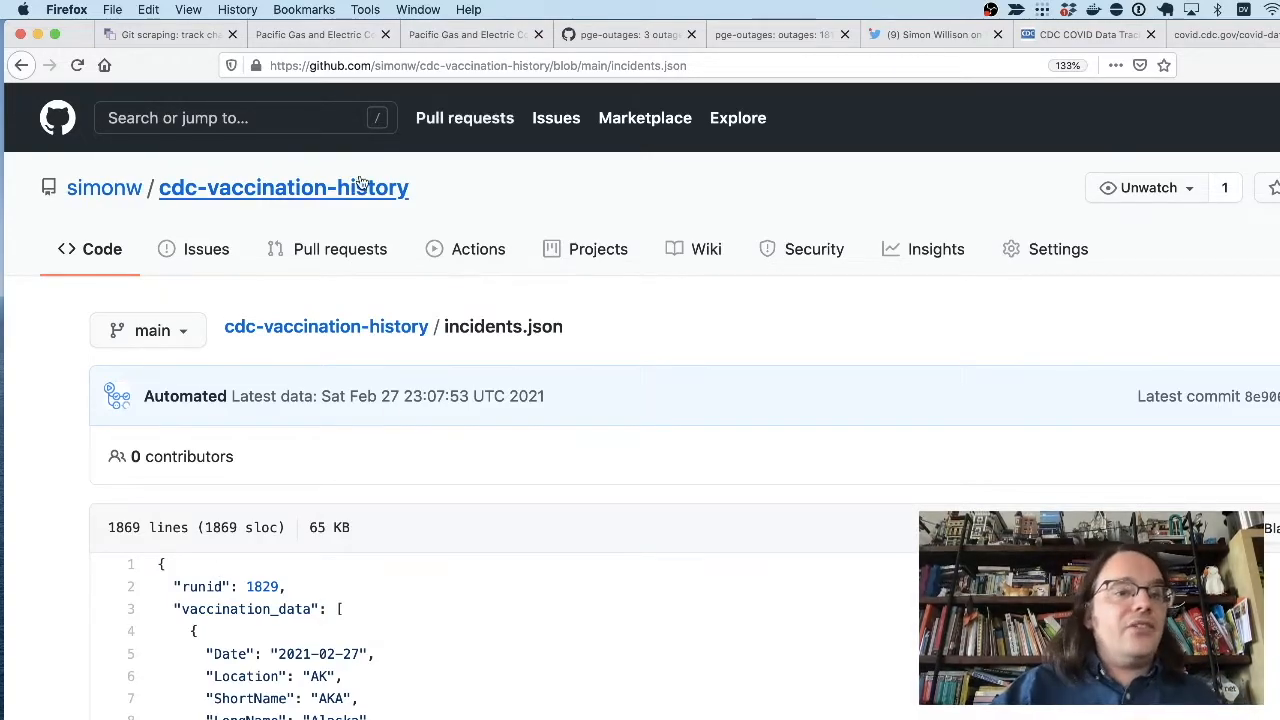
left_click(283, 187)
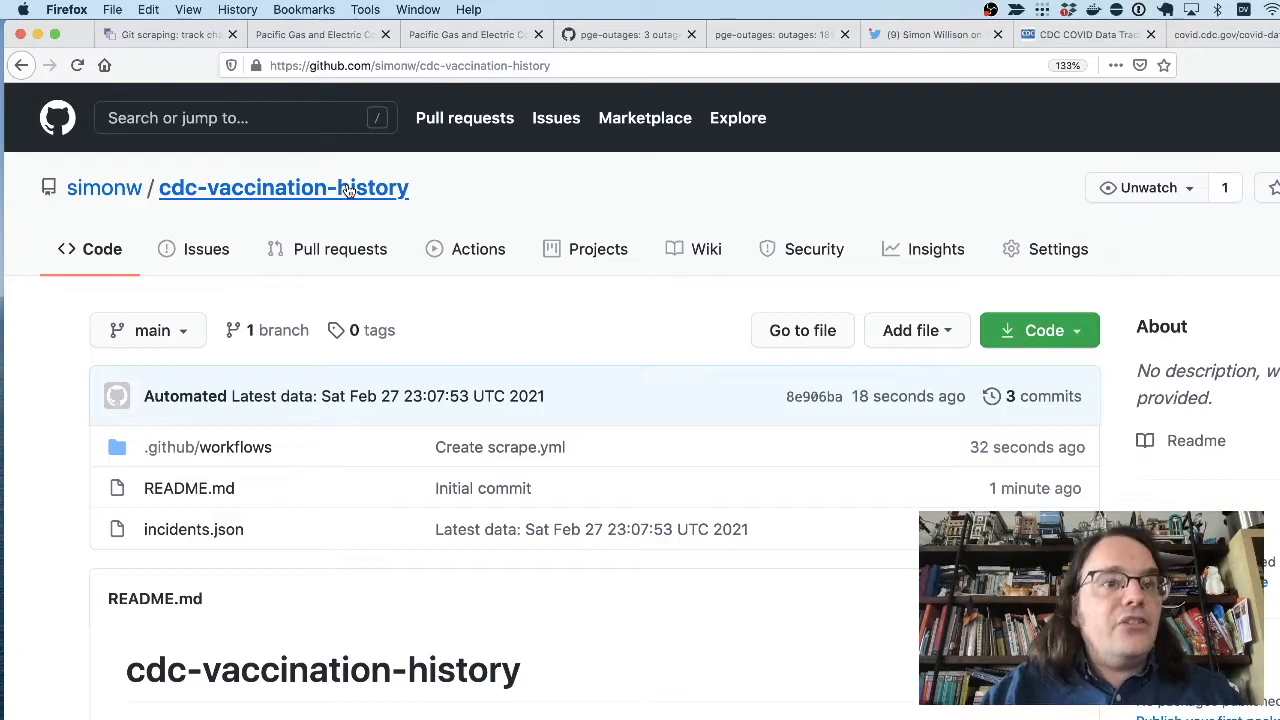
mouse_move(357, 195)
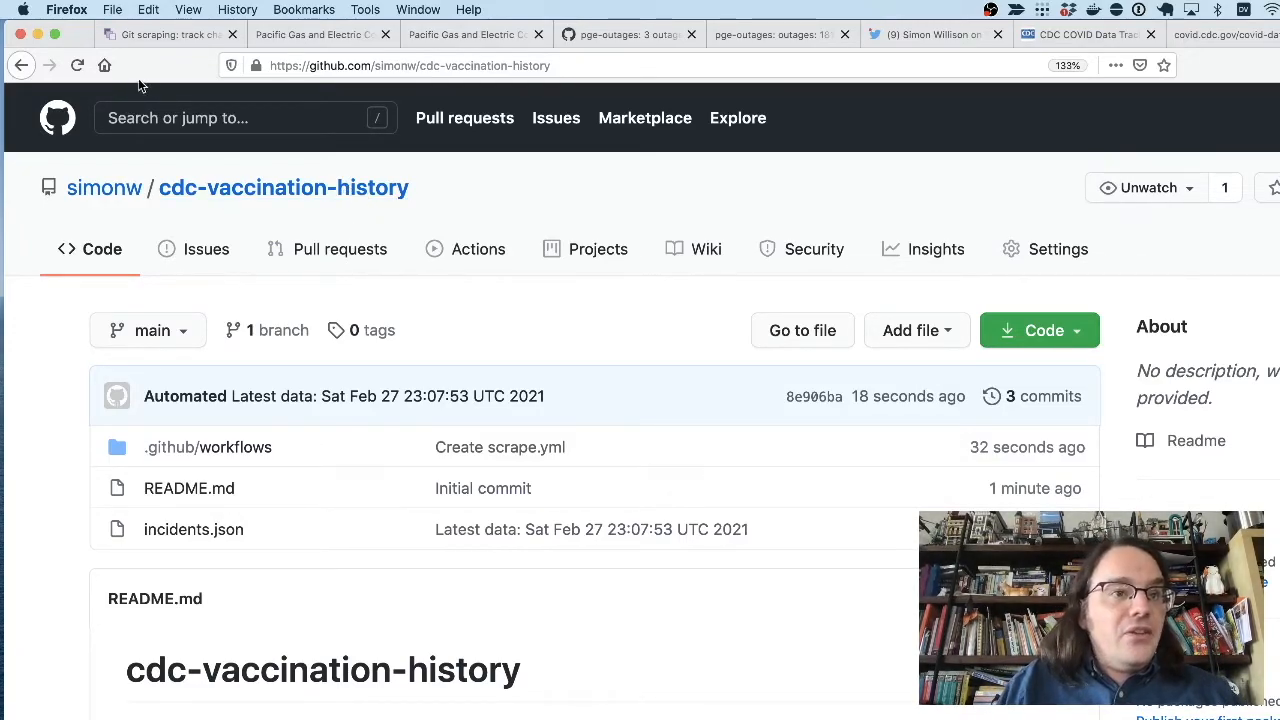
left_click(165, 34)
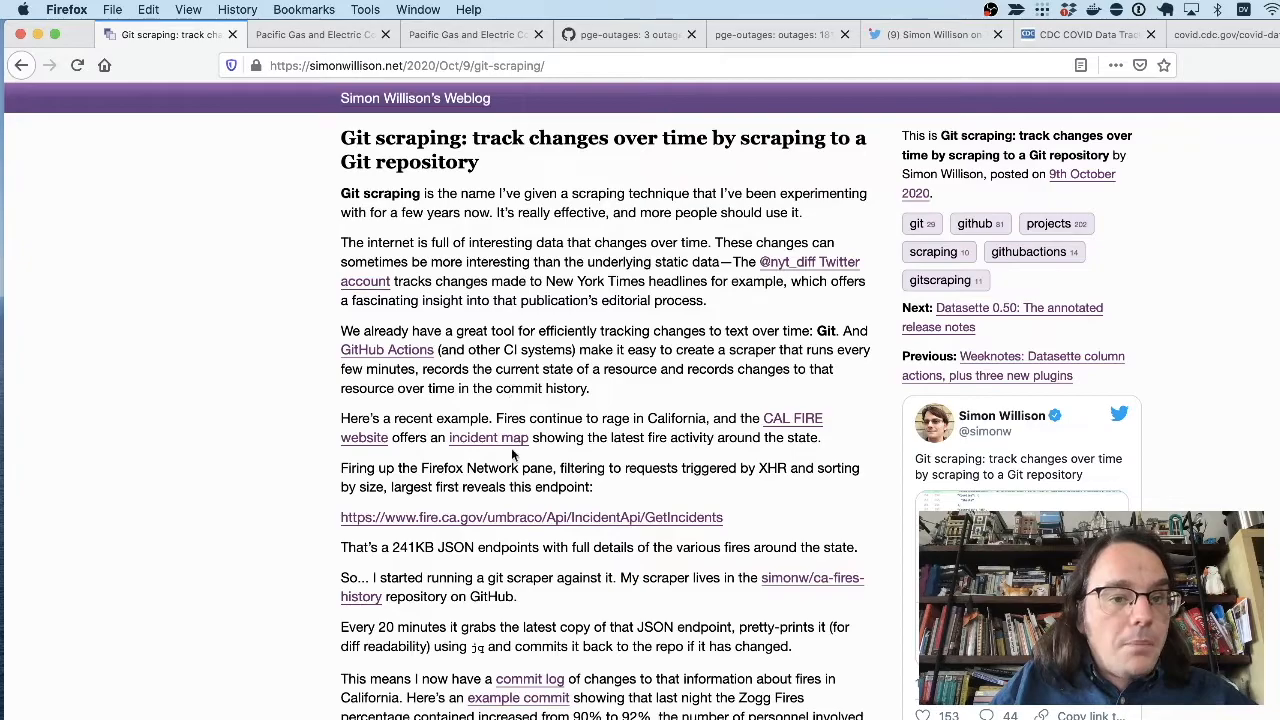
Scroll the Git scraping blog post before heading back to the repository's About settings
scroll("down", 3)
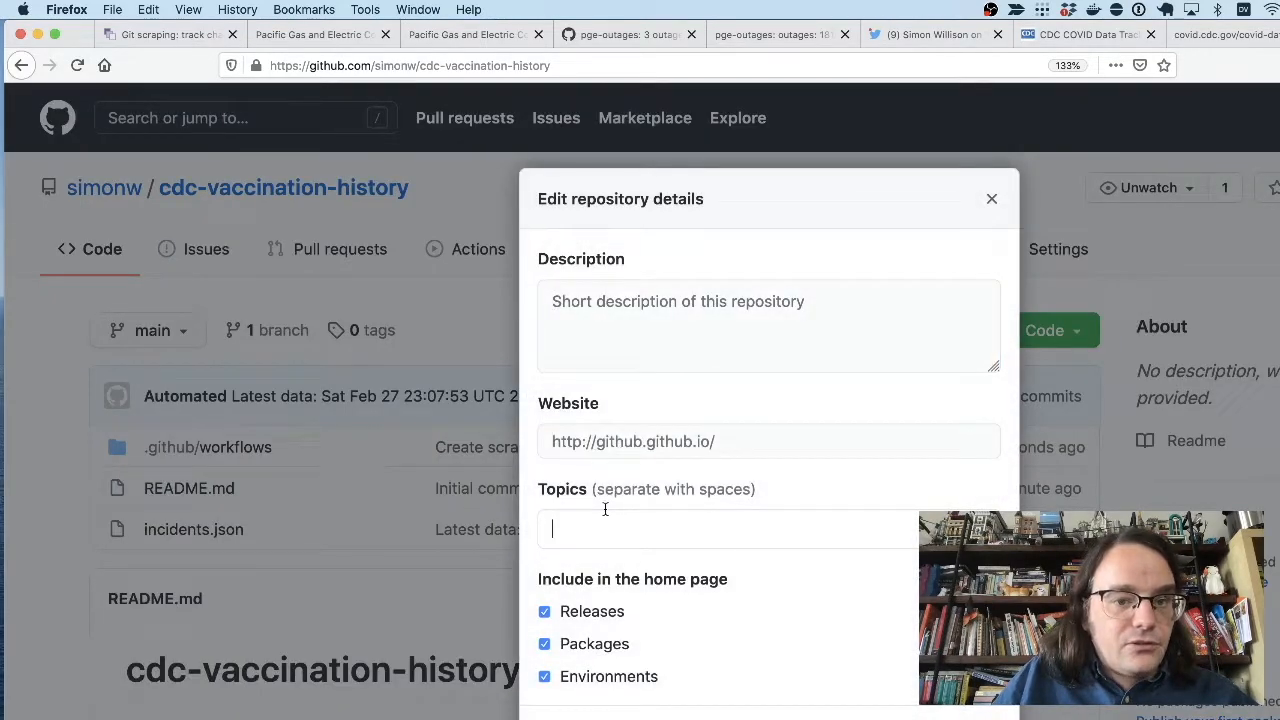
Add the git-scraping topic via 'git-scrap' suggestion, then view its 110-repository topic page
type("git-s")
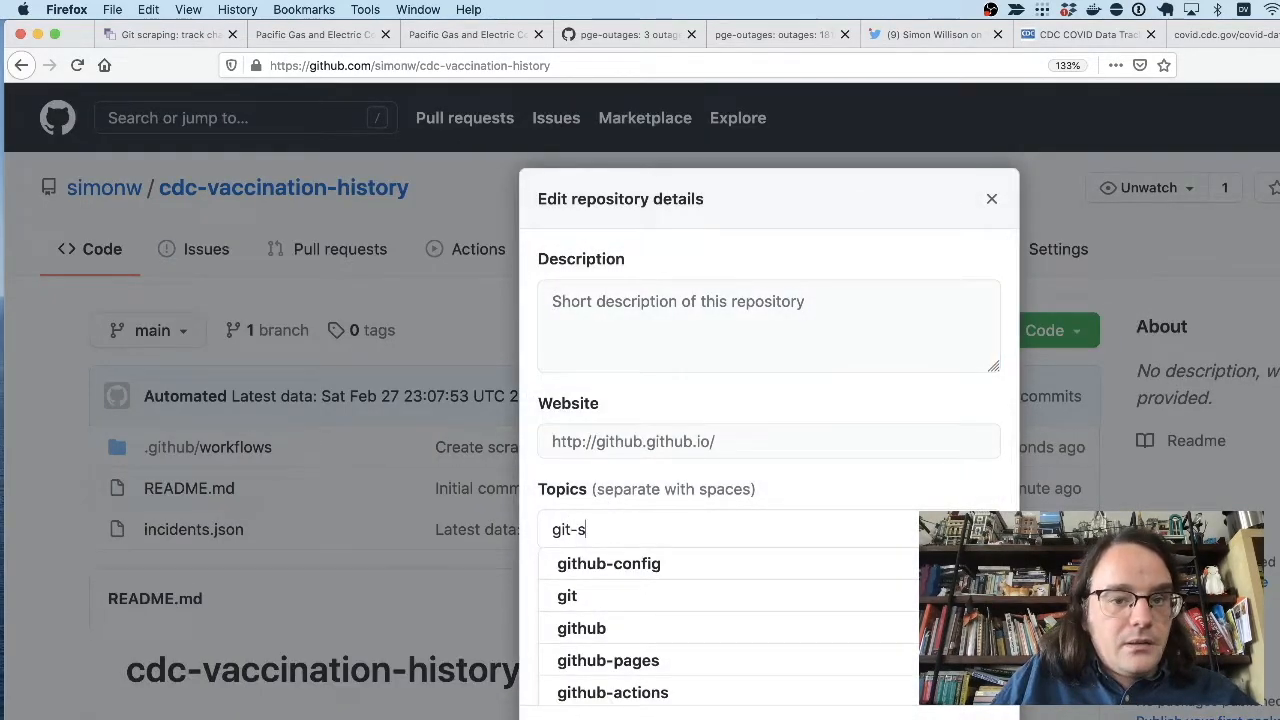
type("crap")
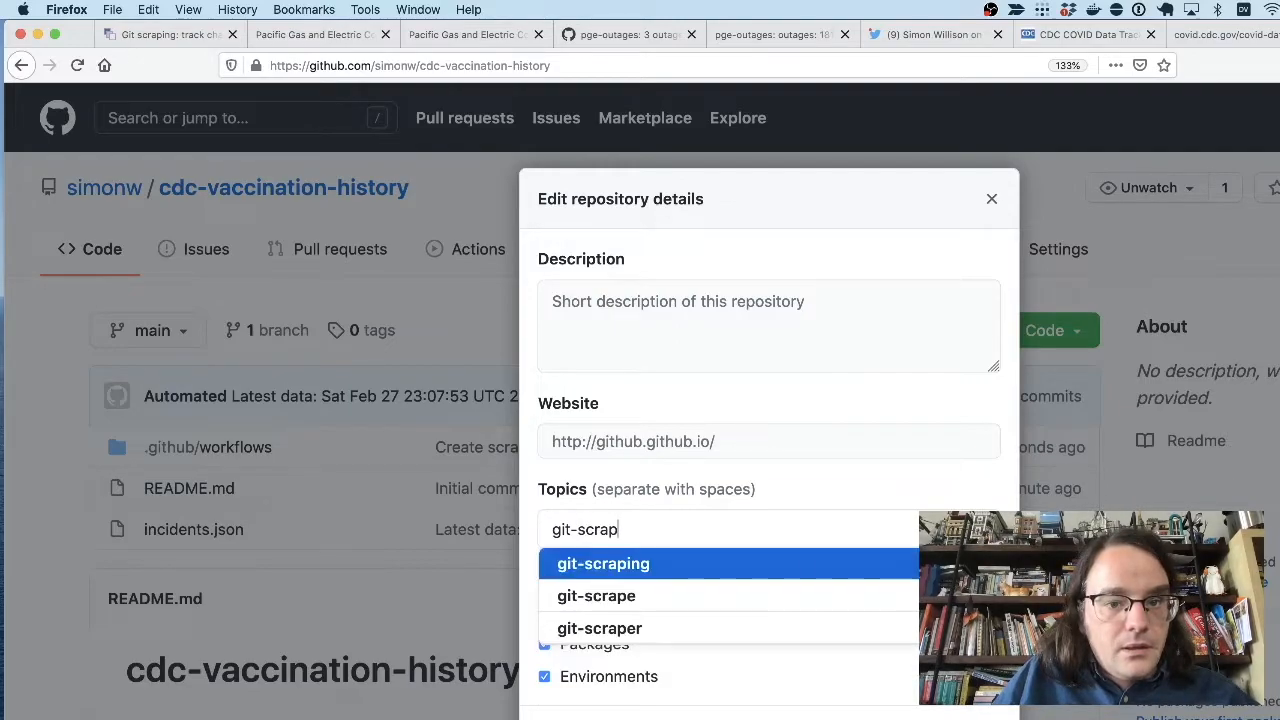
left_click(603, 563)
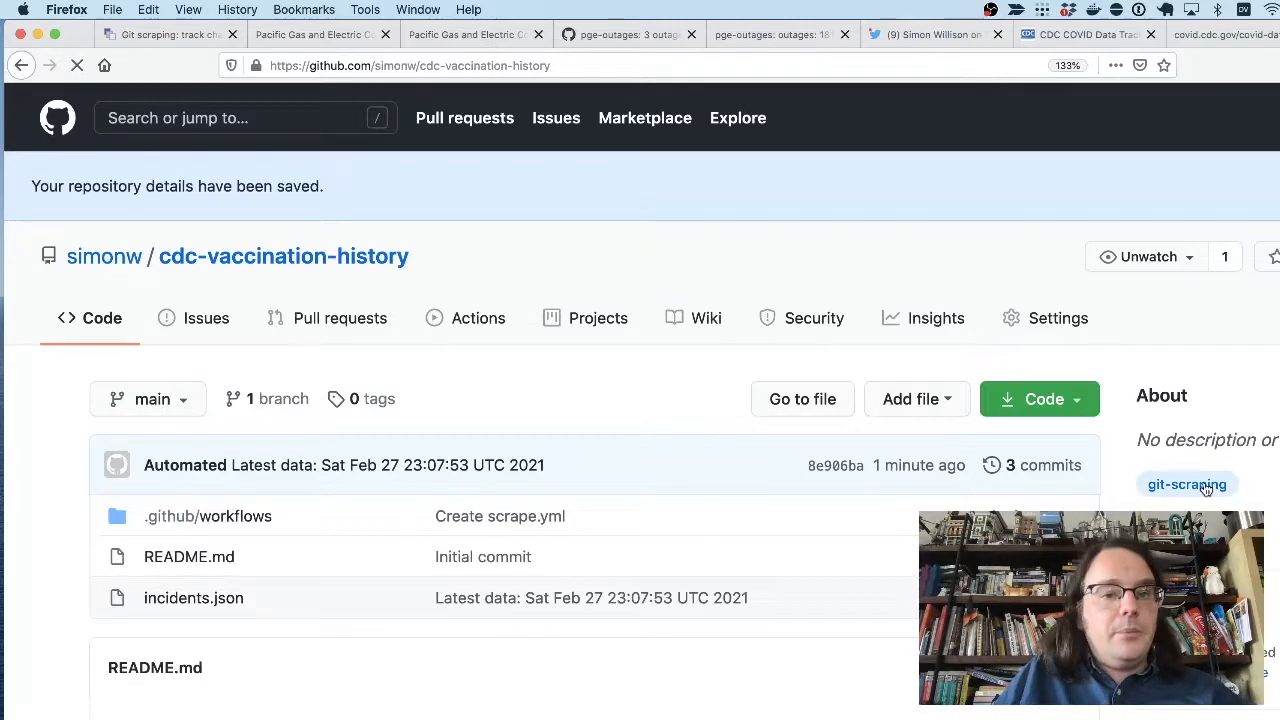
left_click(1187, 484)
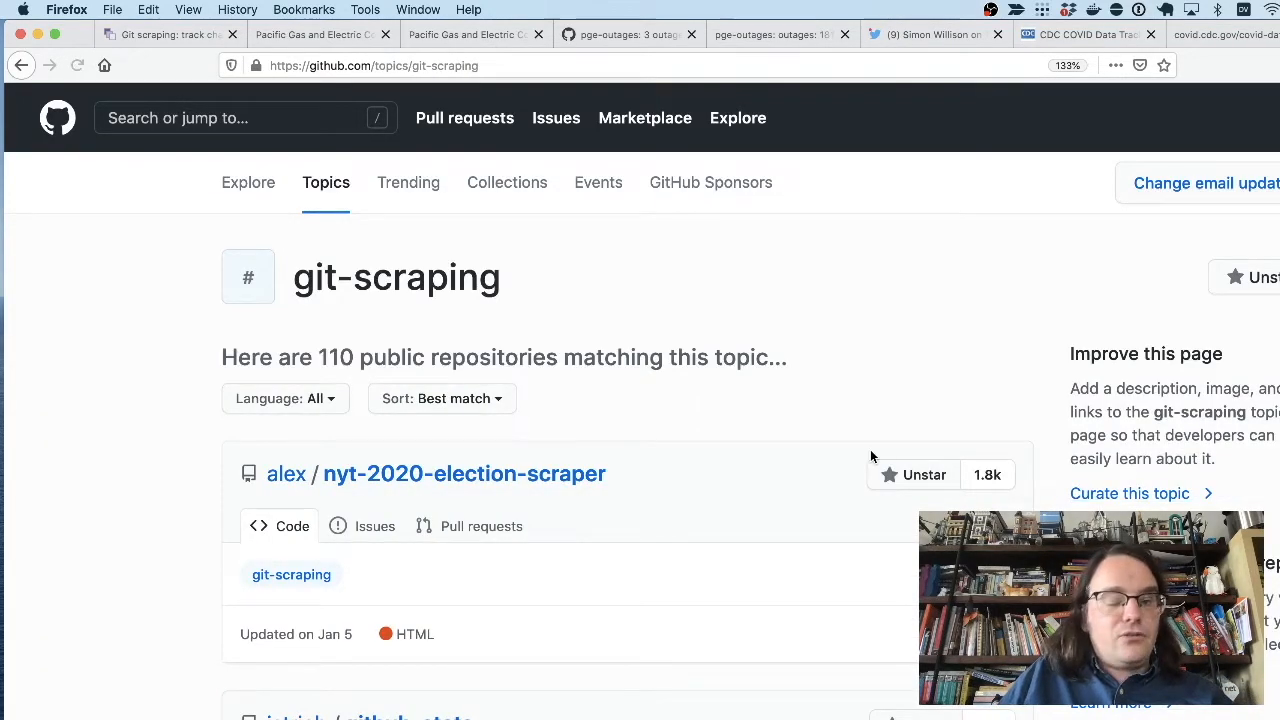